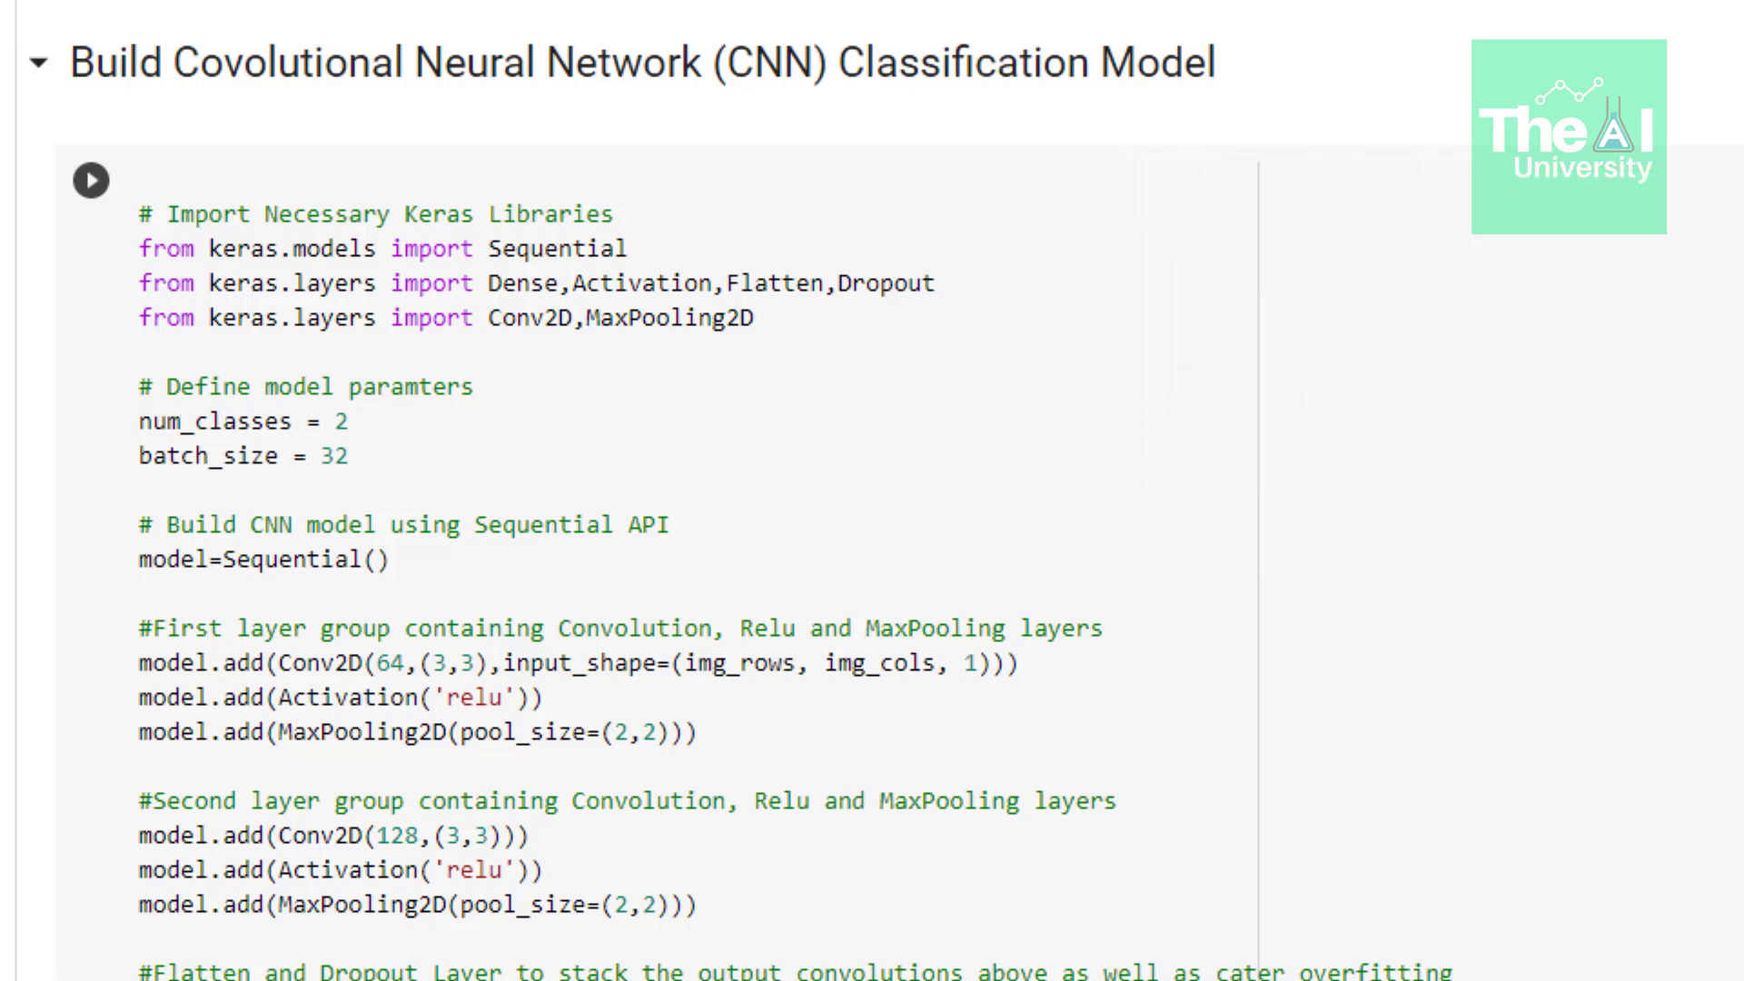
- Run the CNN model cell to build the Sequential model and print model.summary()
{"action": "scroll", "scroll_direction": "down", "scroll_amount": 3}
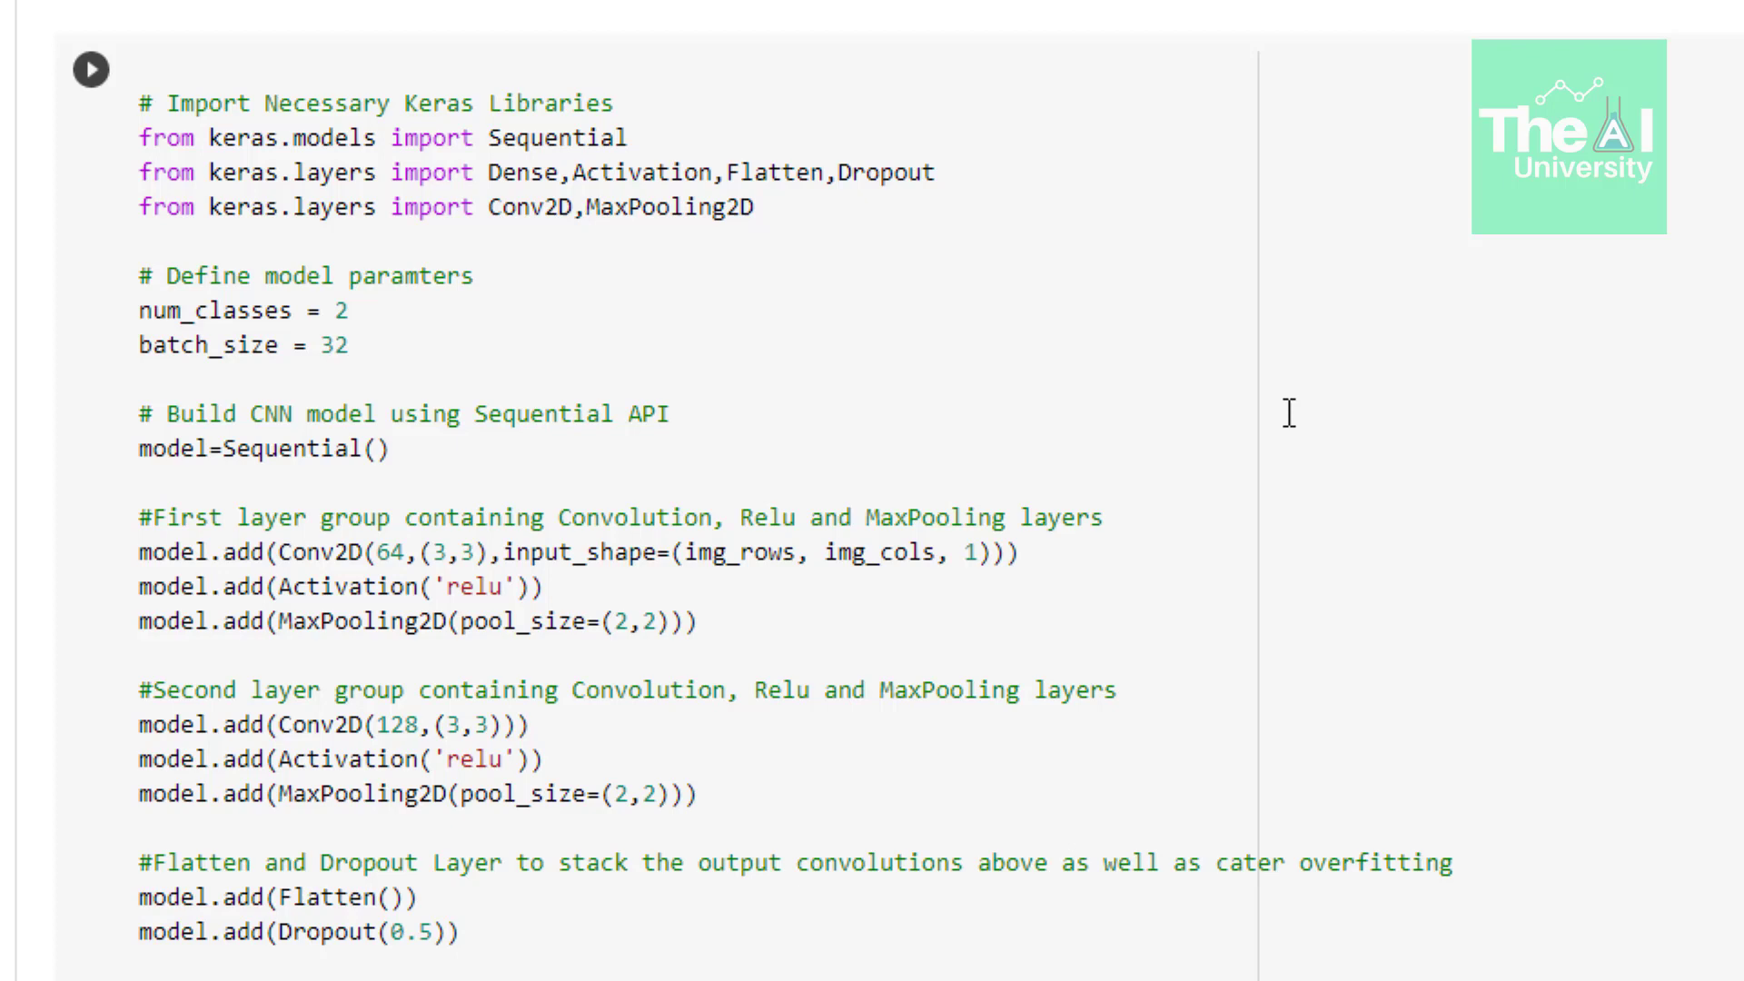
{"action": "scroll", "scroll_direction": "down", "scroll_amount": 3}
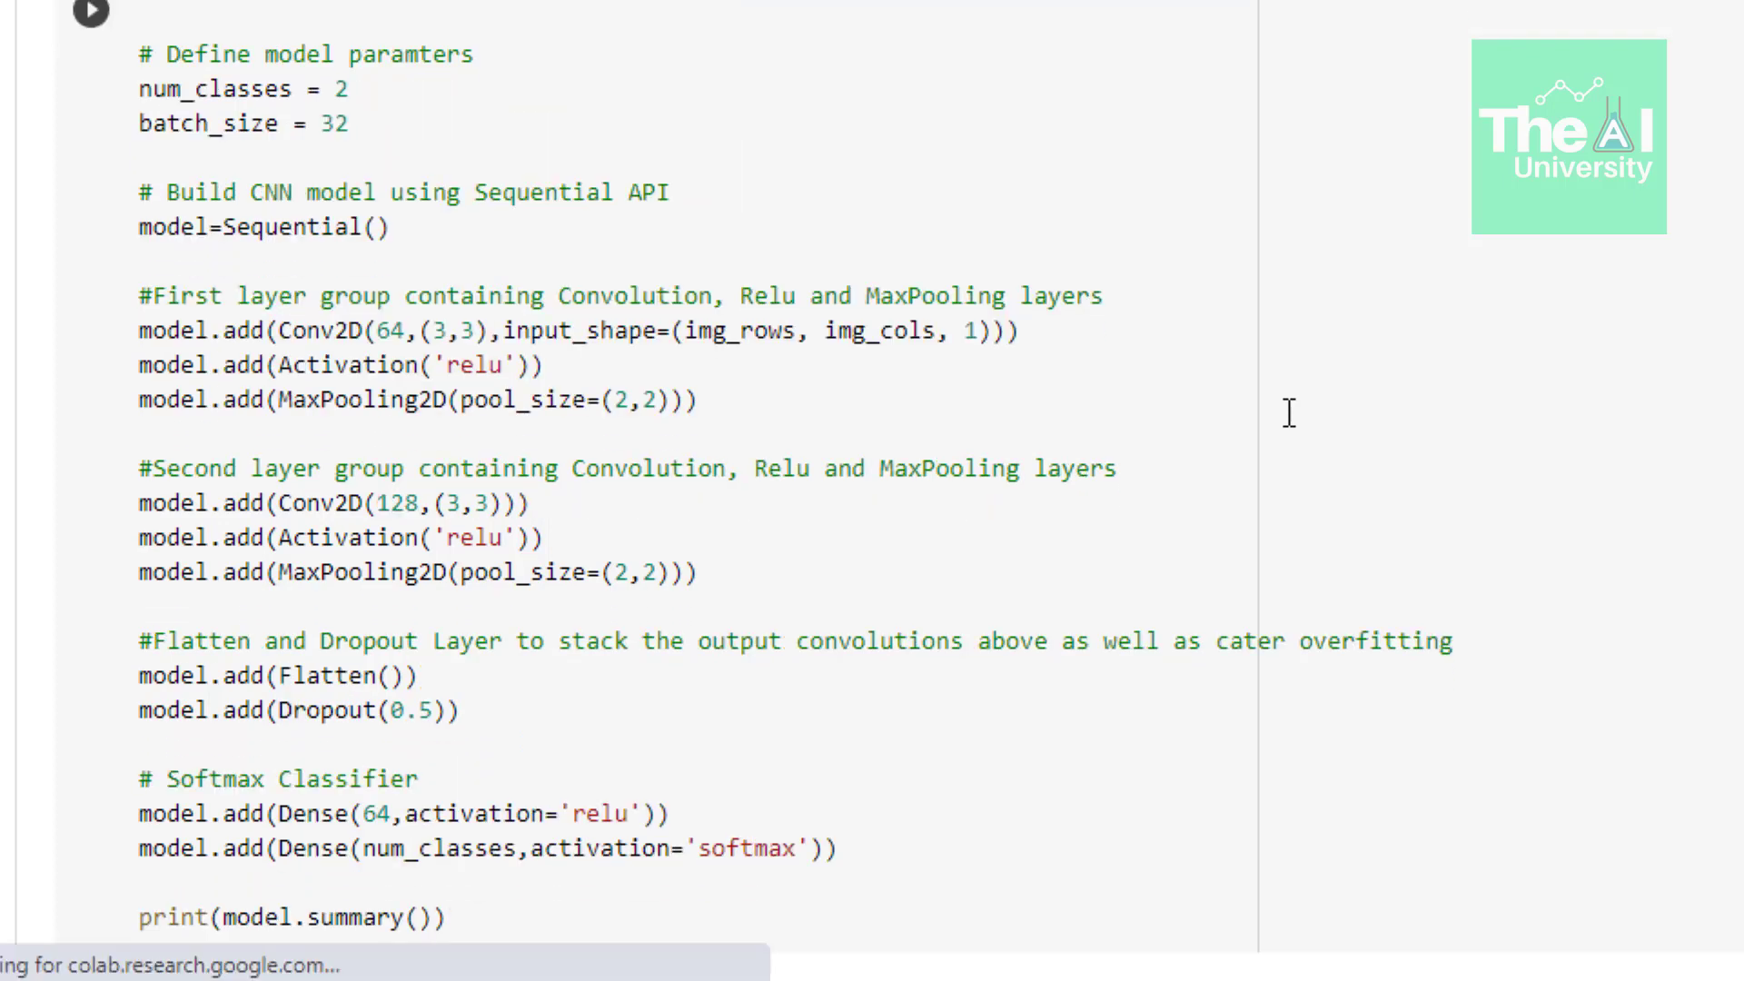
{"action": "left_click", "coordinate": [90, 14]}
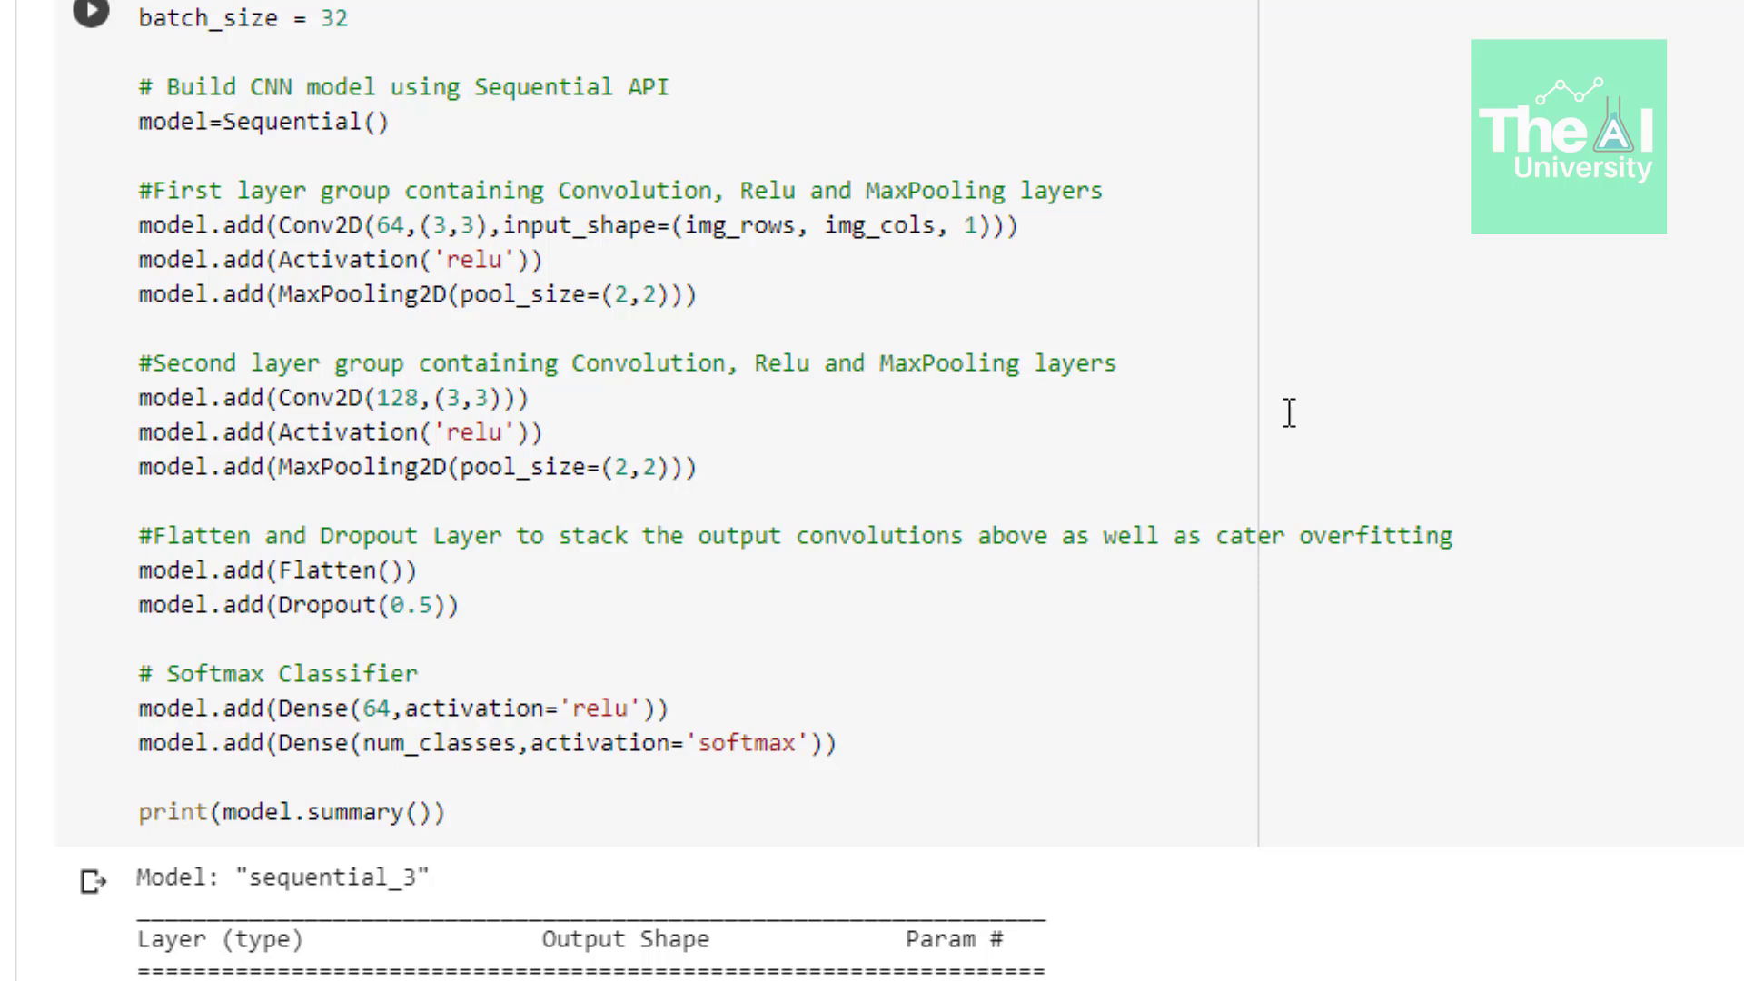
{"action": "scroll", "scroll_direction": "down", "scroll_amount": 3}
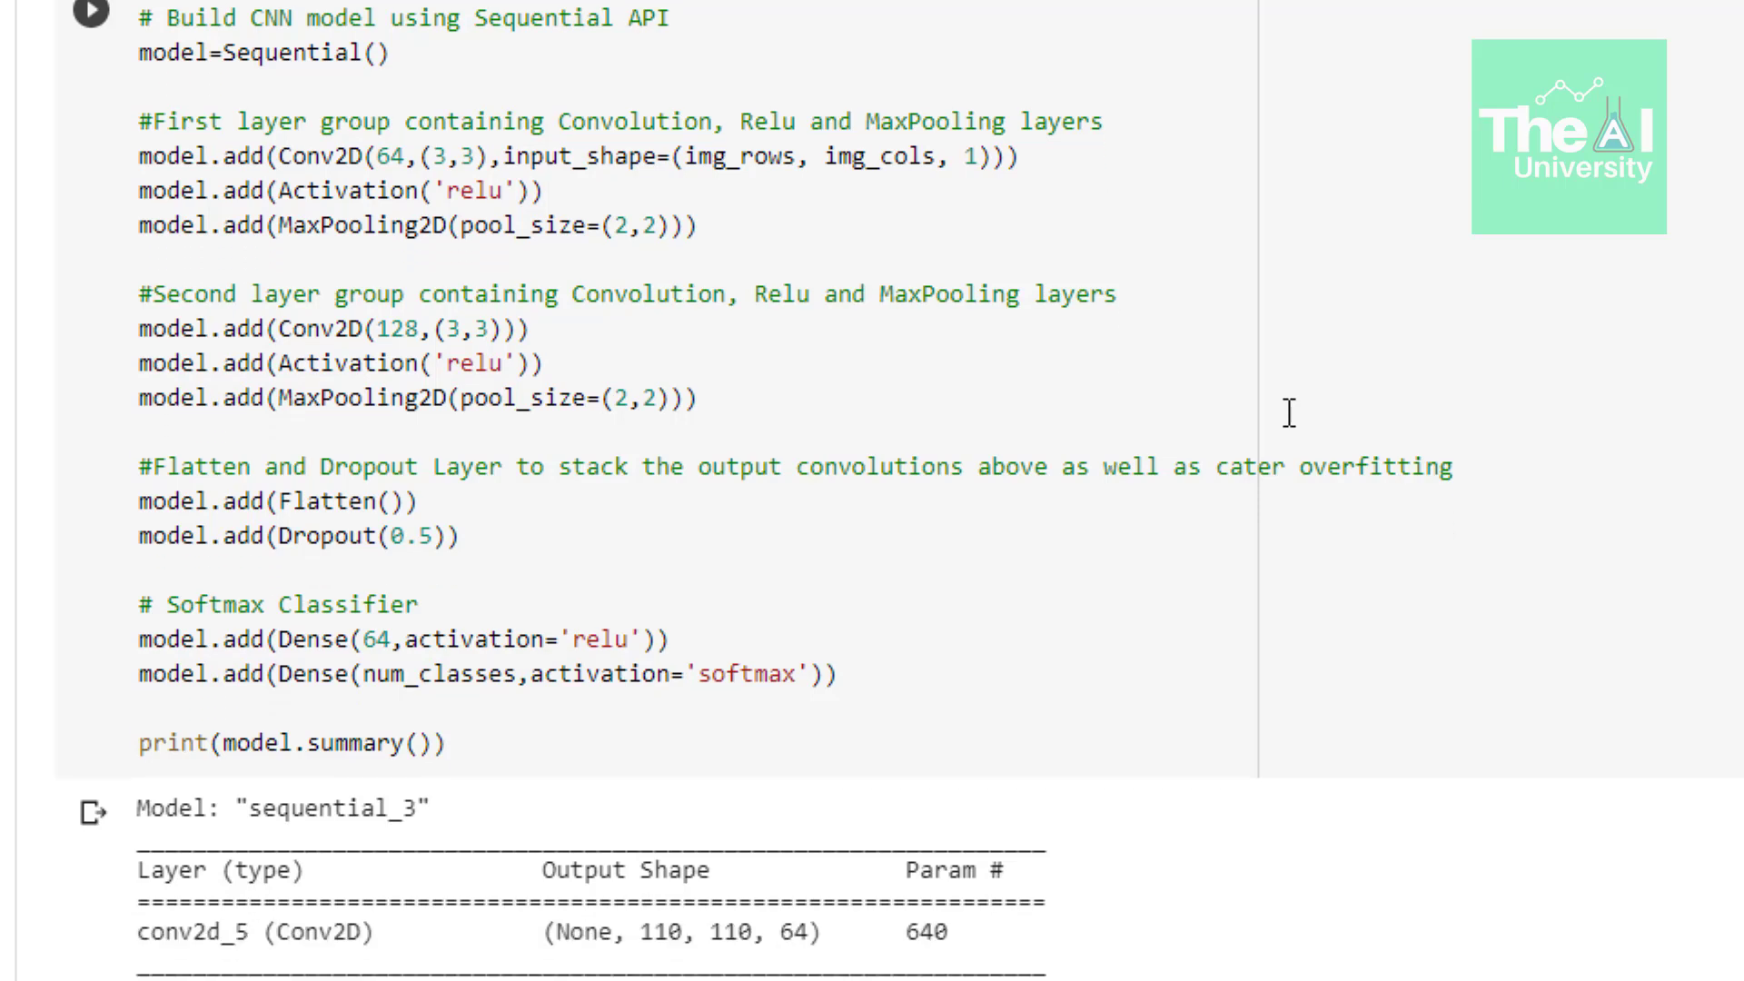
{"action": "scroll", "scroll_direction": "down", "scroll_amount": 3}
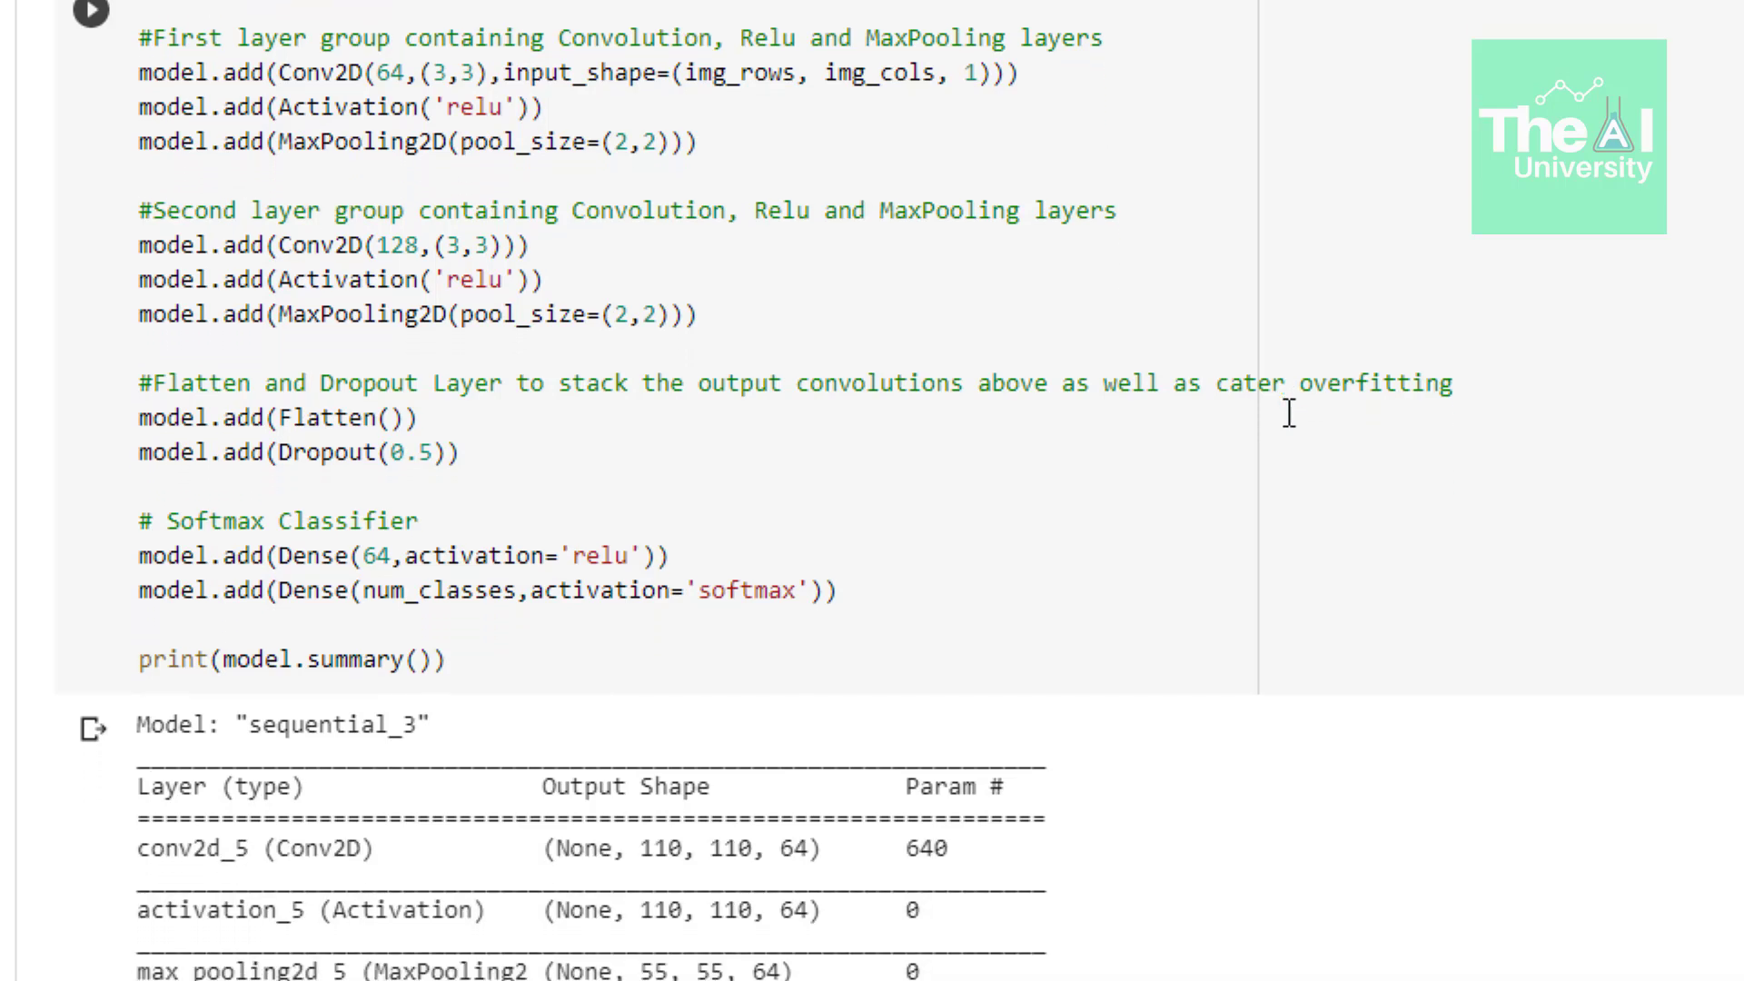
{"action": "scroll", "scroll_direction": "down", "scroll_amount": 3}
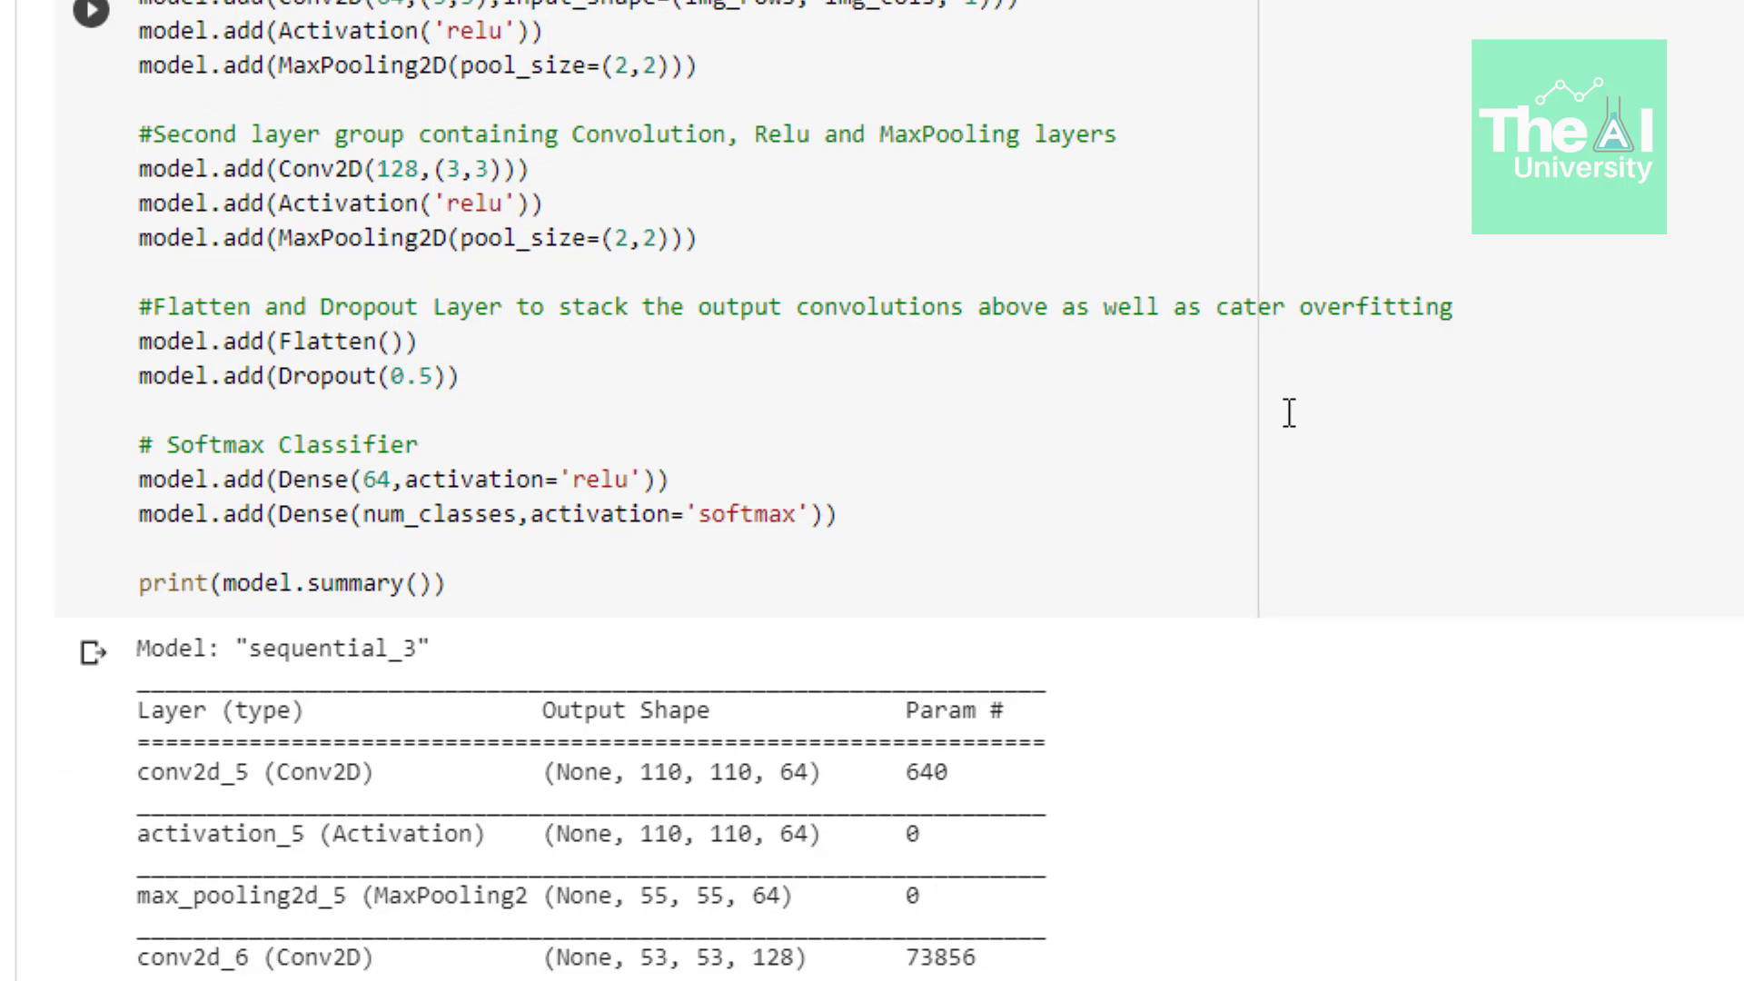
{"action": "scroll", "scroll_direction": "down", "scroll_amount": 3}
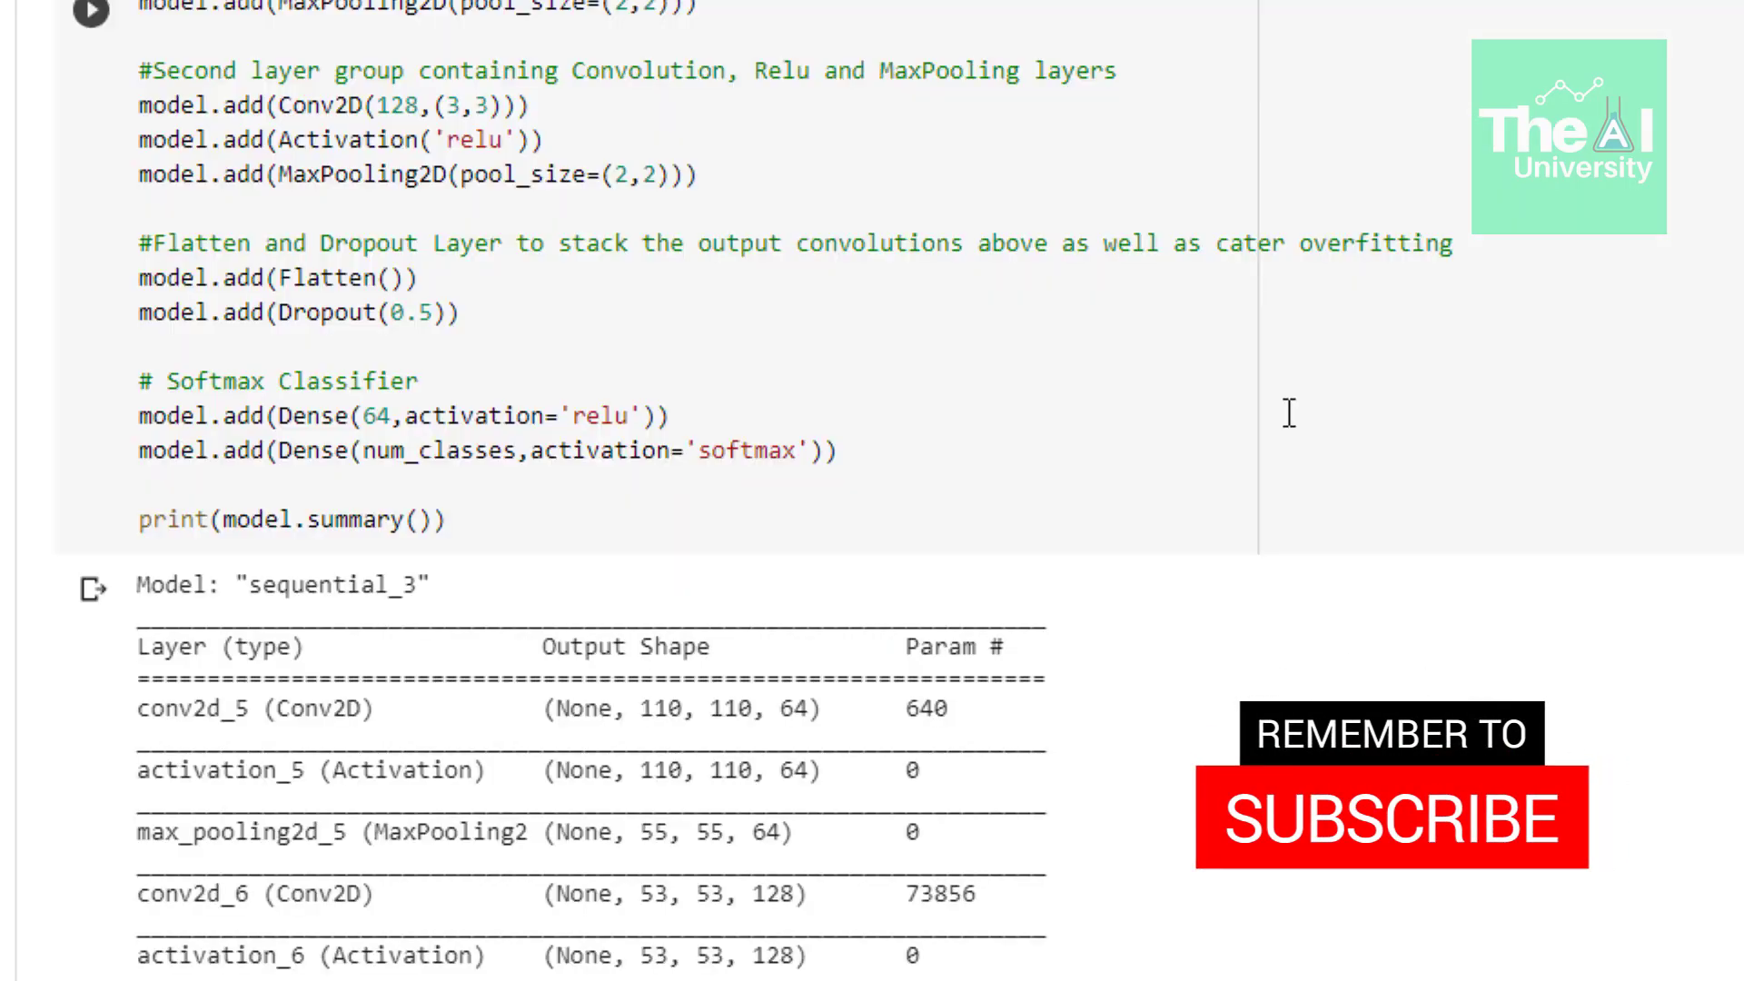
{"action": "scroll", "scroll_direction": "down", "scroll_amount": 3}
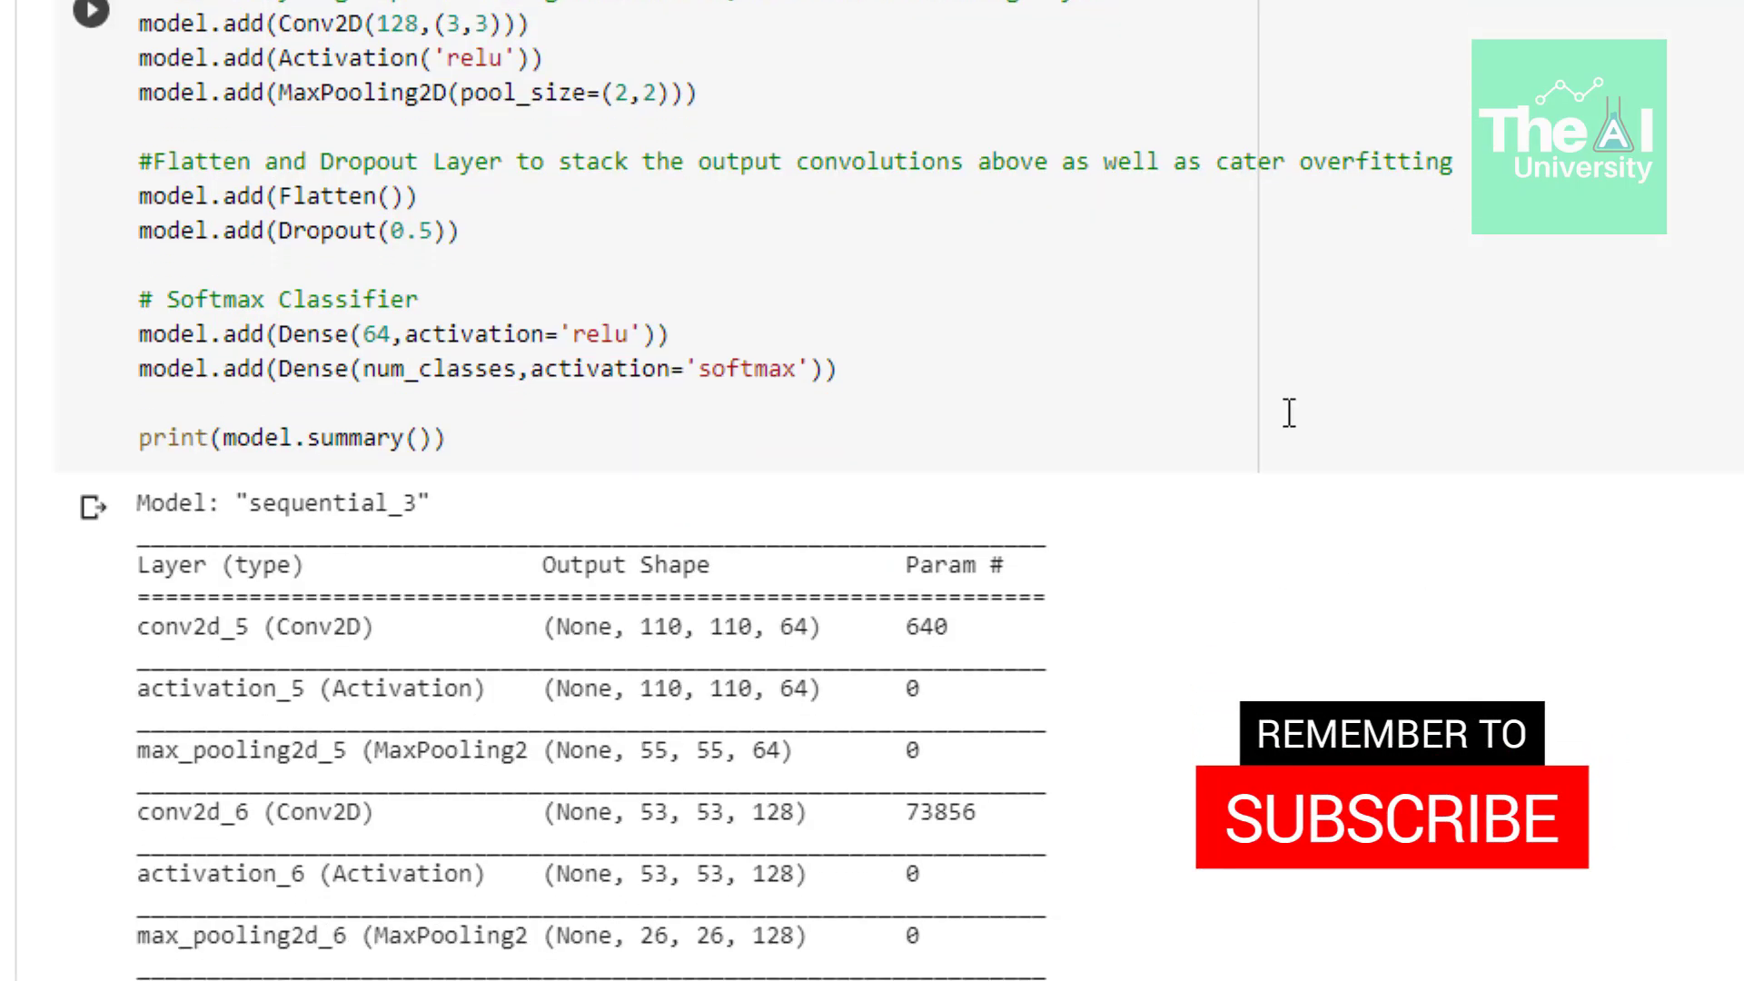
{"action": "scroll", "scroll_direction": "down", "scroll_amount": 3}
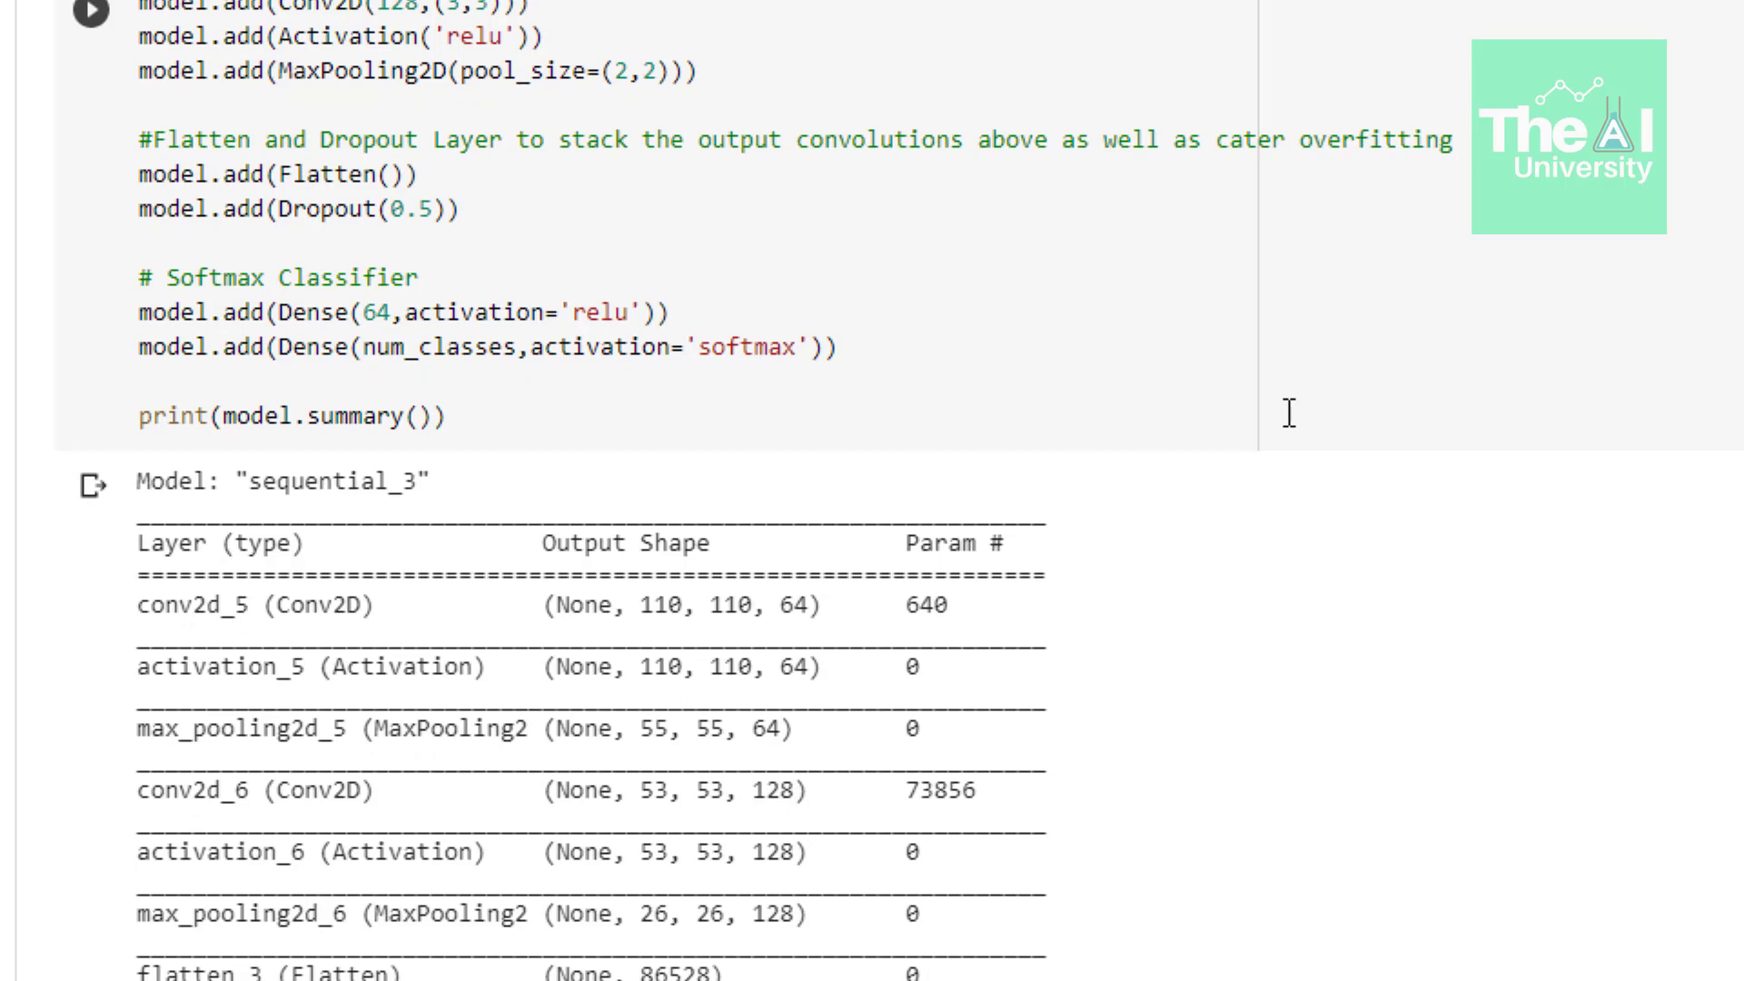
{"action": "scroll", "scroll_direction": "down", "scroll_amount": 3}
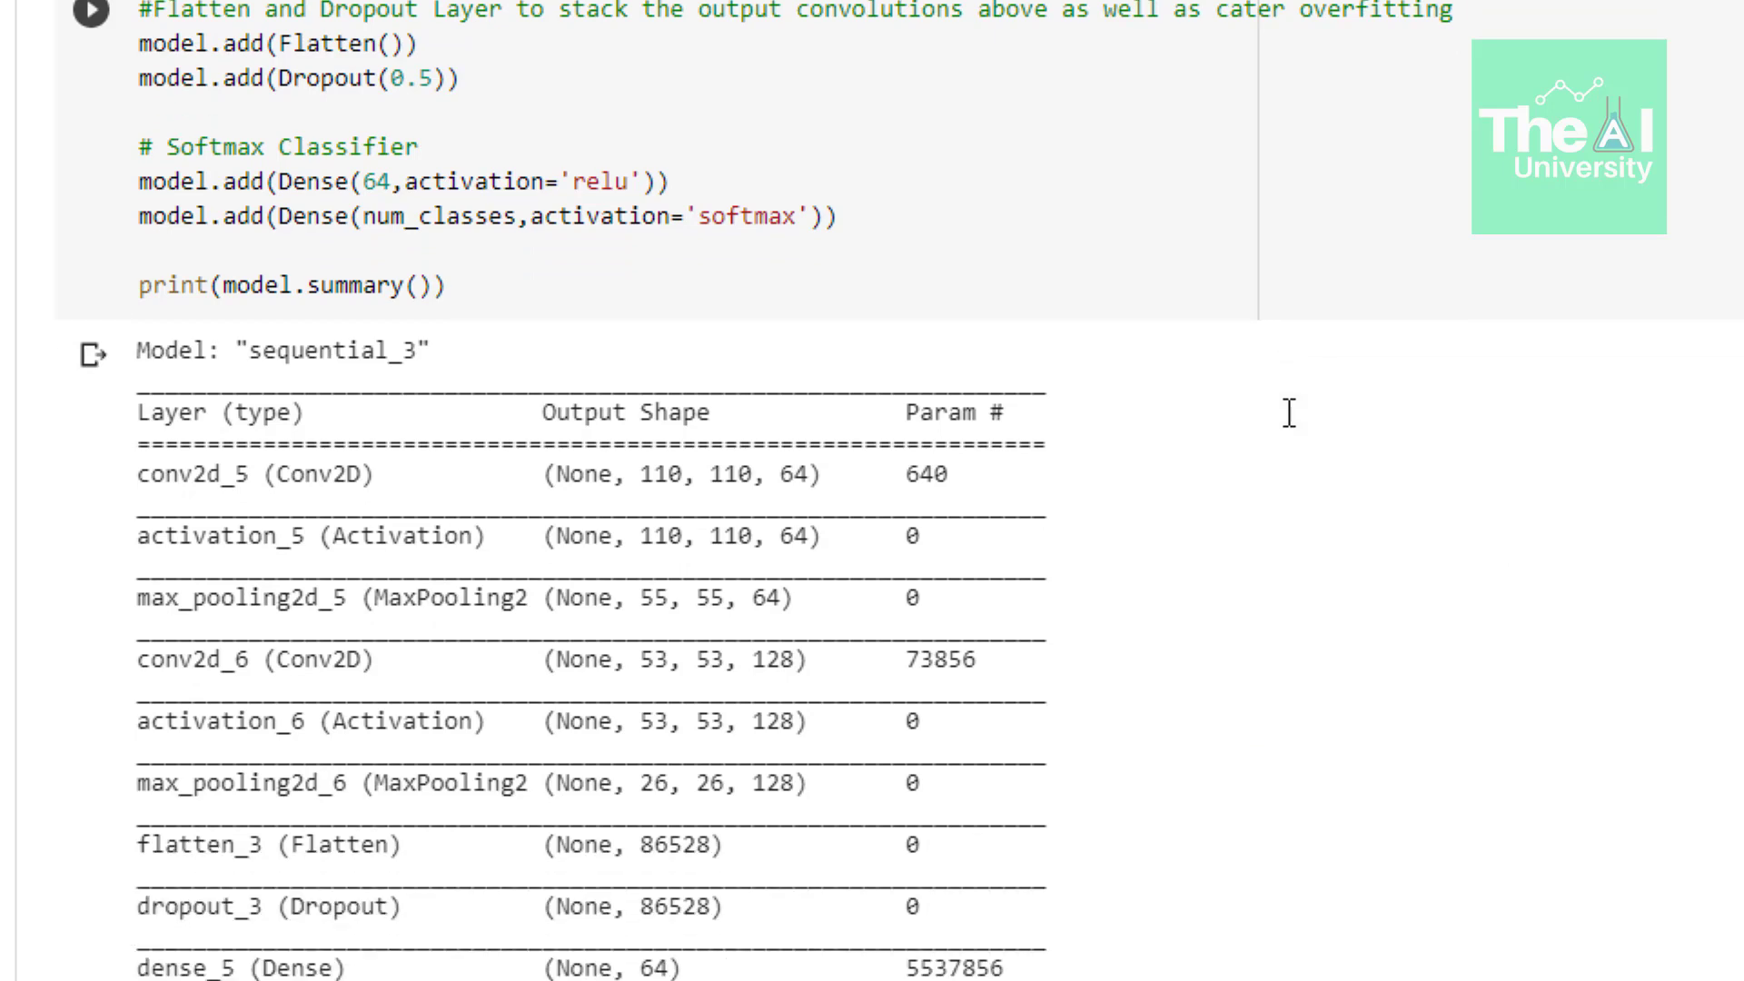
{"action": "scroll", "scroll_direction": "down", "scroll_amount": 3}
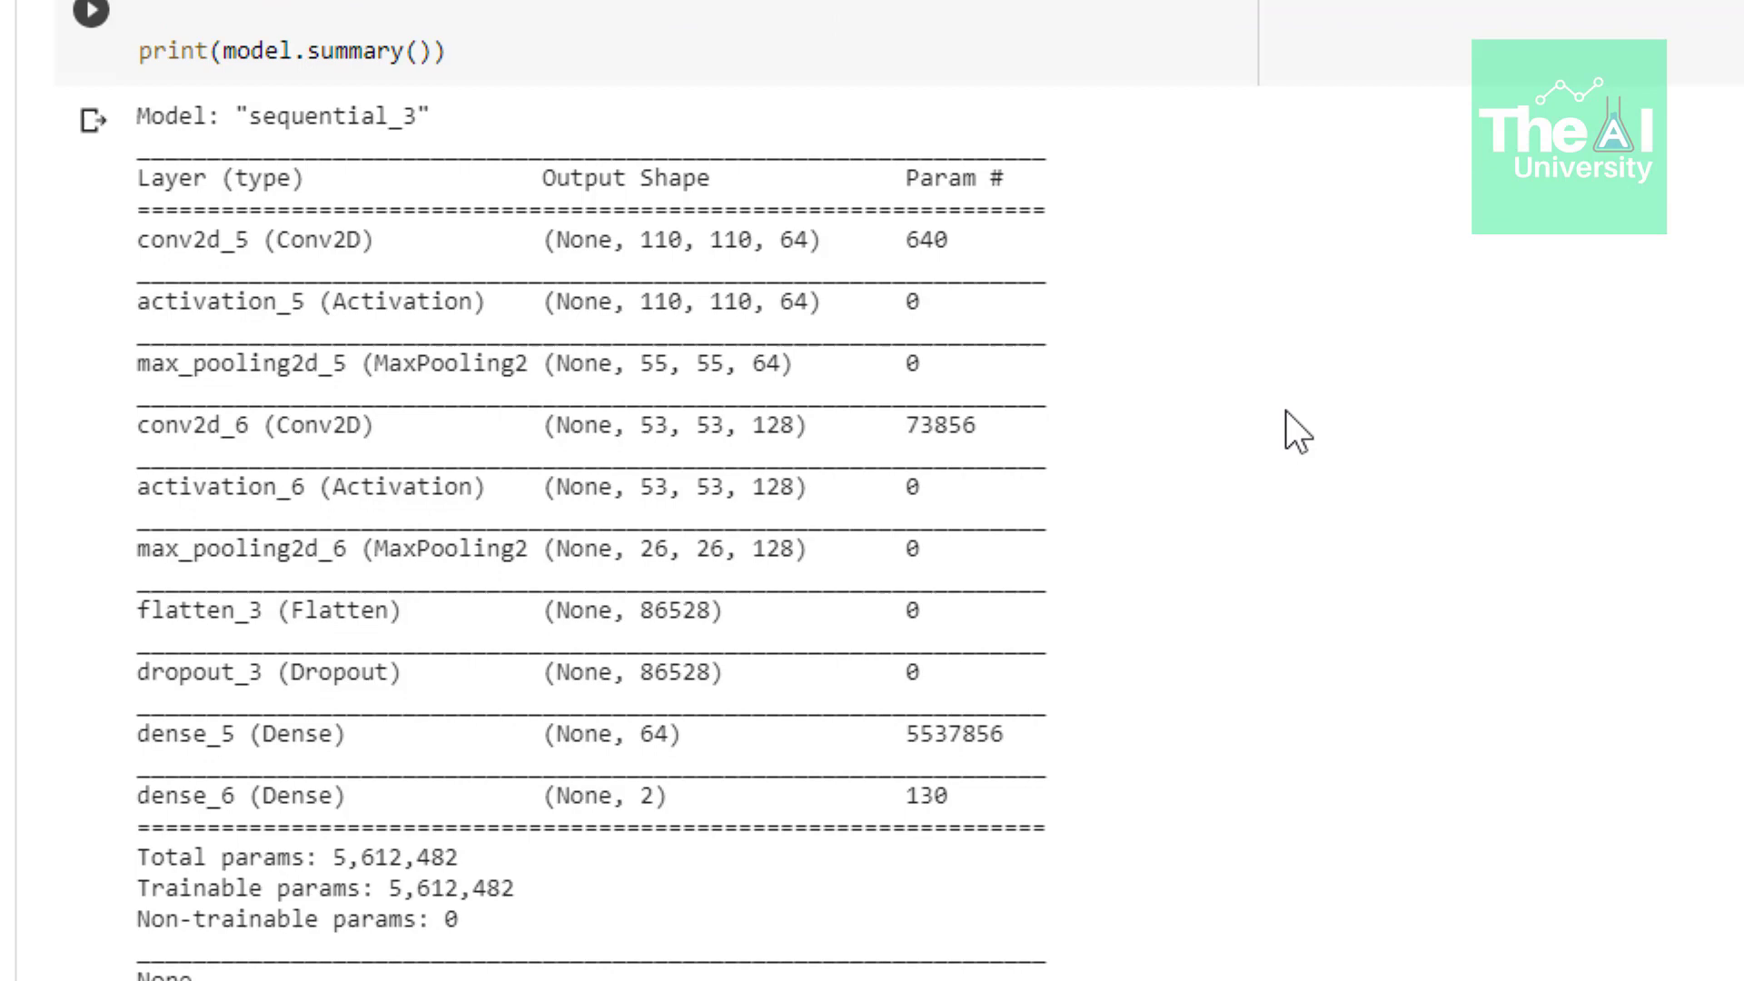
{"action": "scroll", "scroll_direction": "down", "scroll_amount": 3}
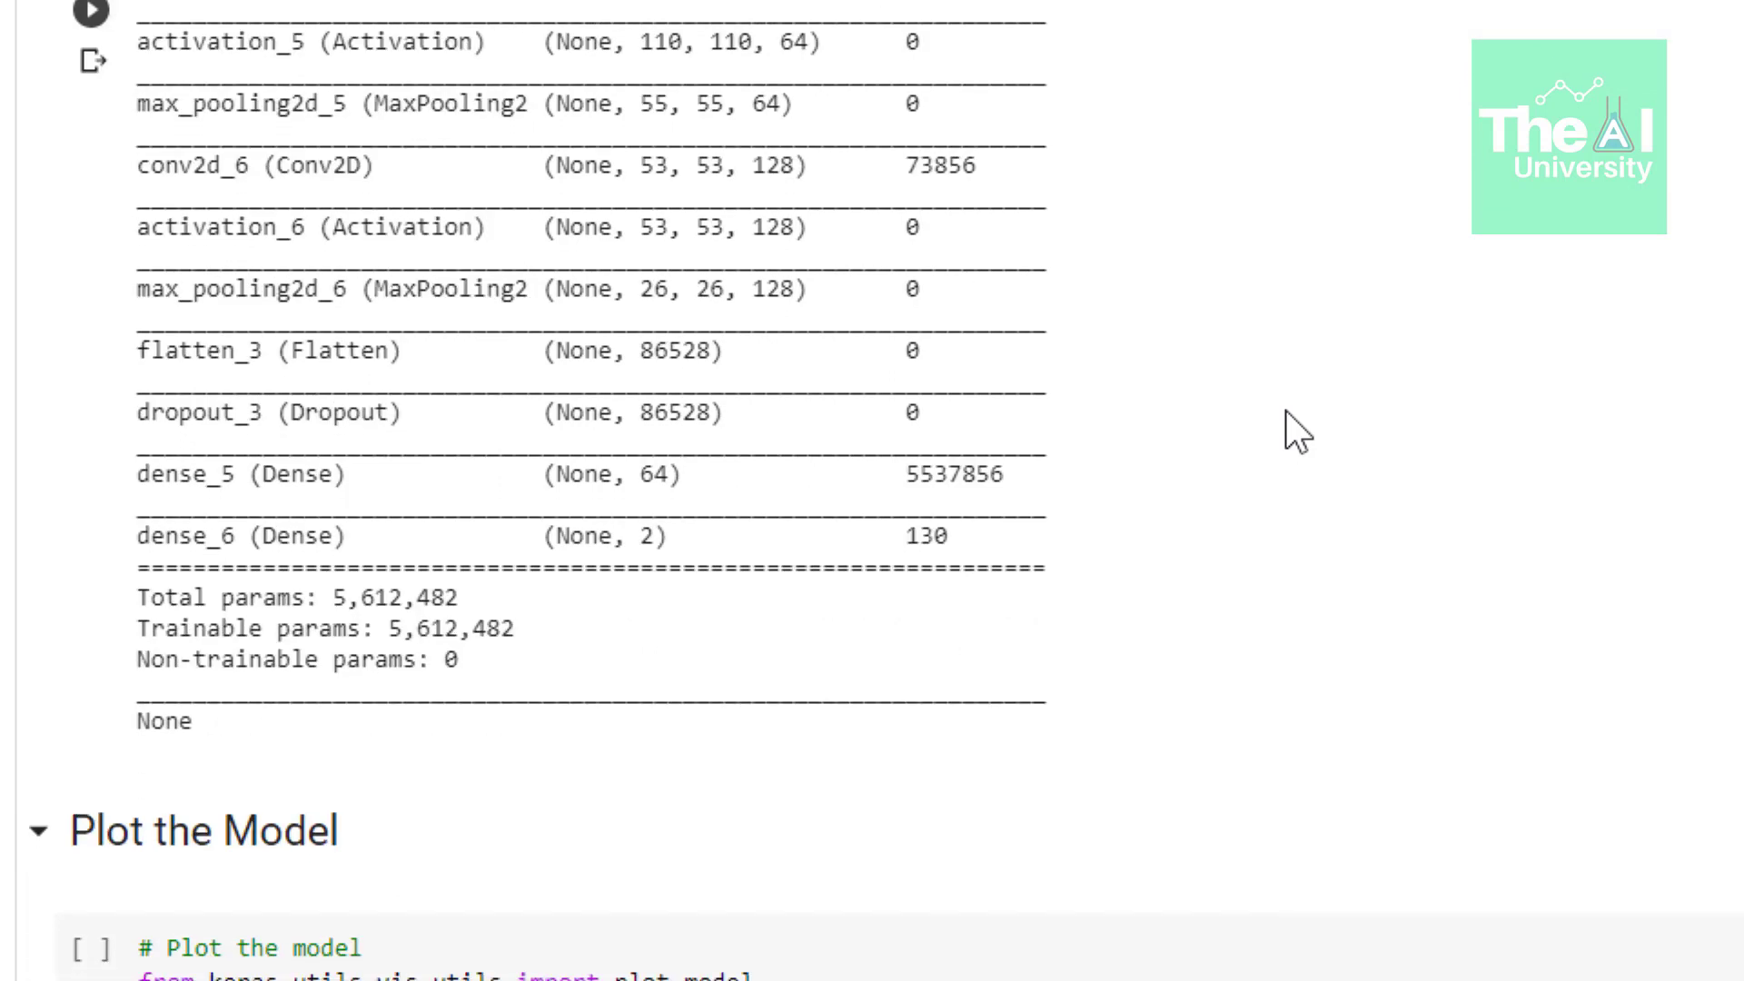
{"action": "mouse_move", "coordinate": [697, 512]}
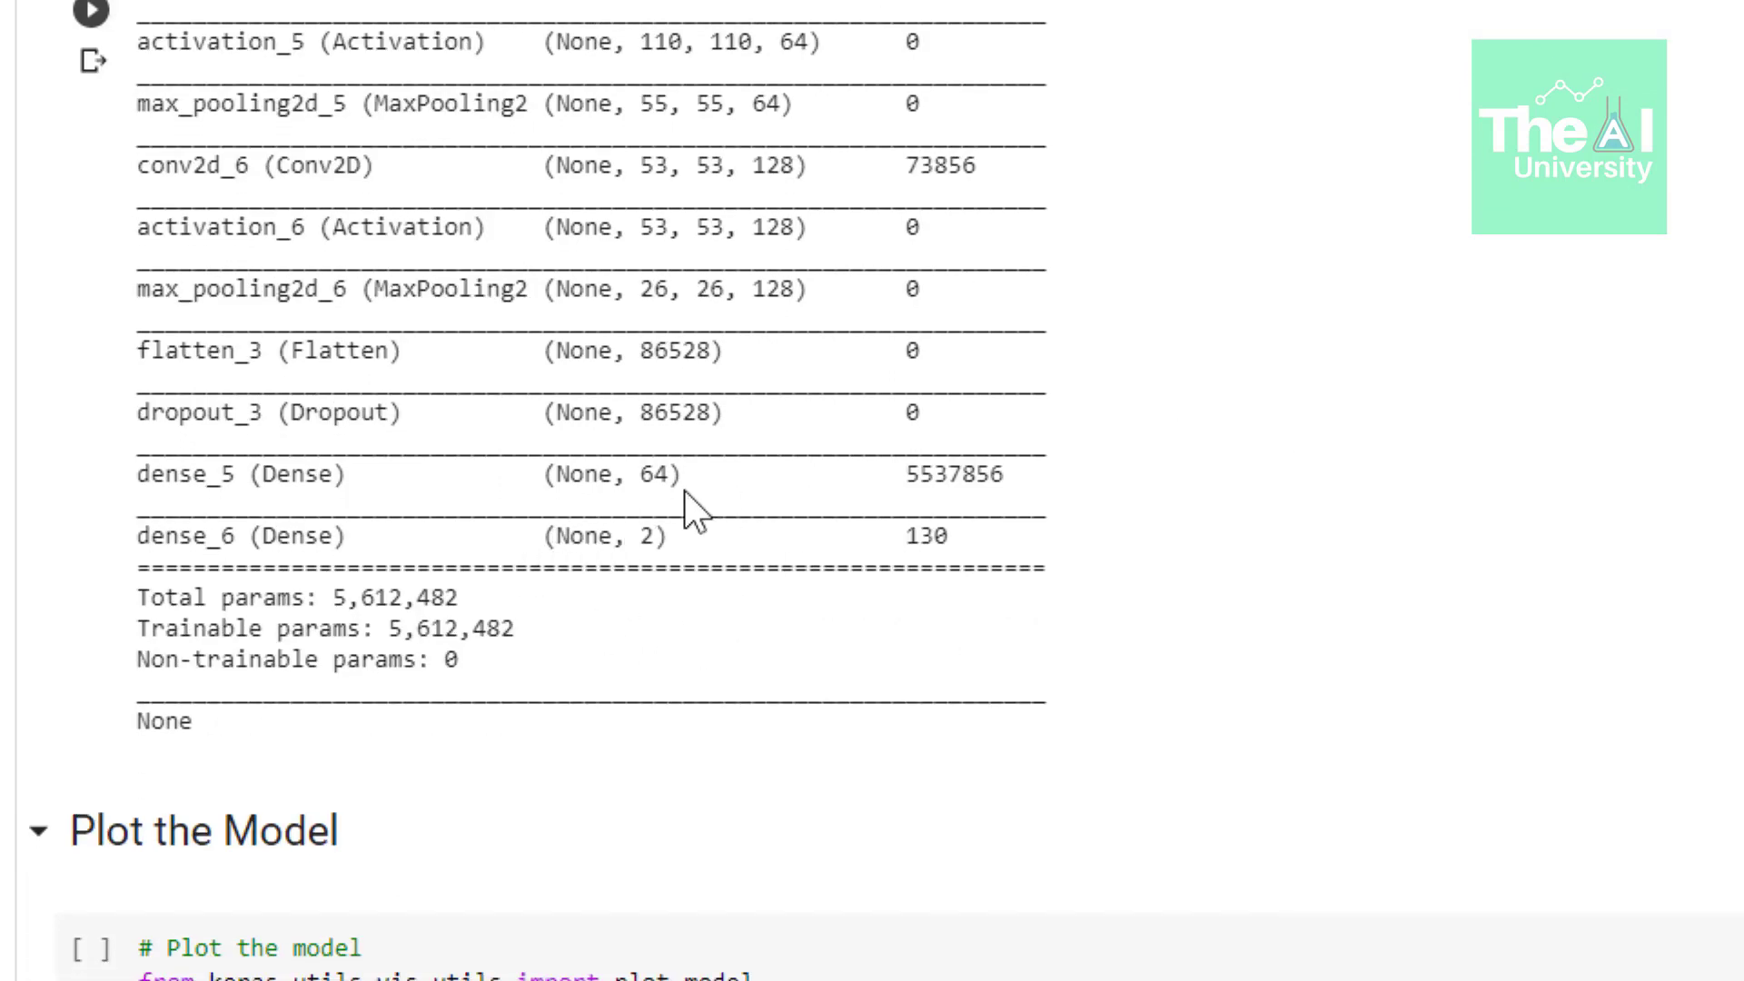
{"action": "mouse_move", "coordinate": [1024, 623]}
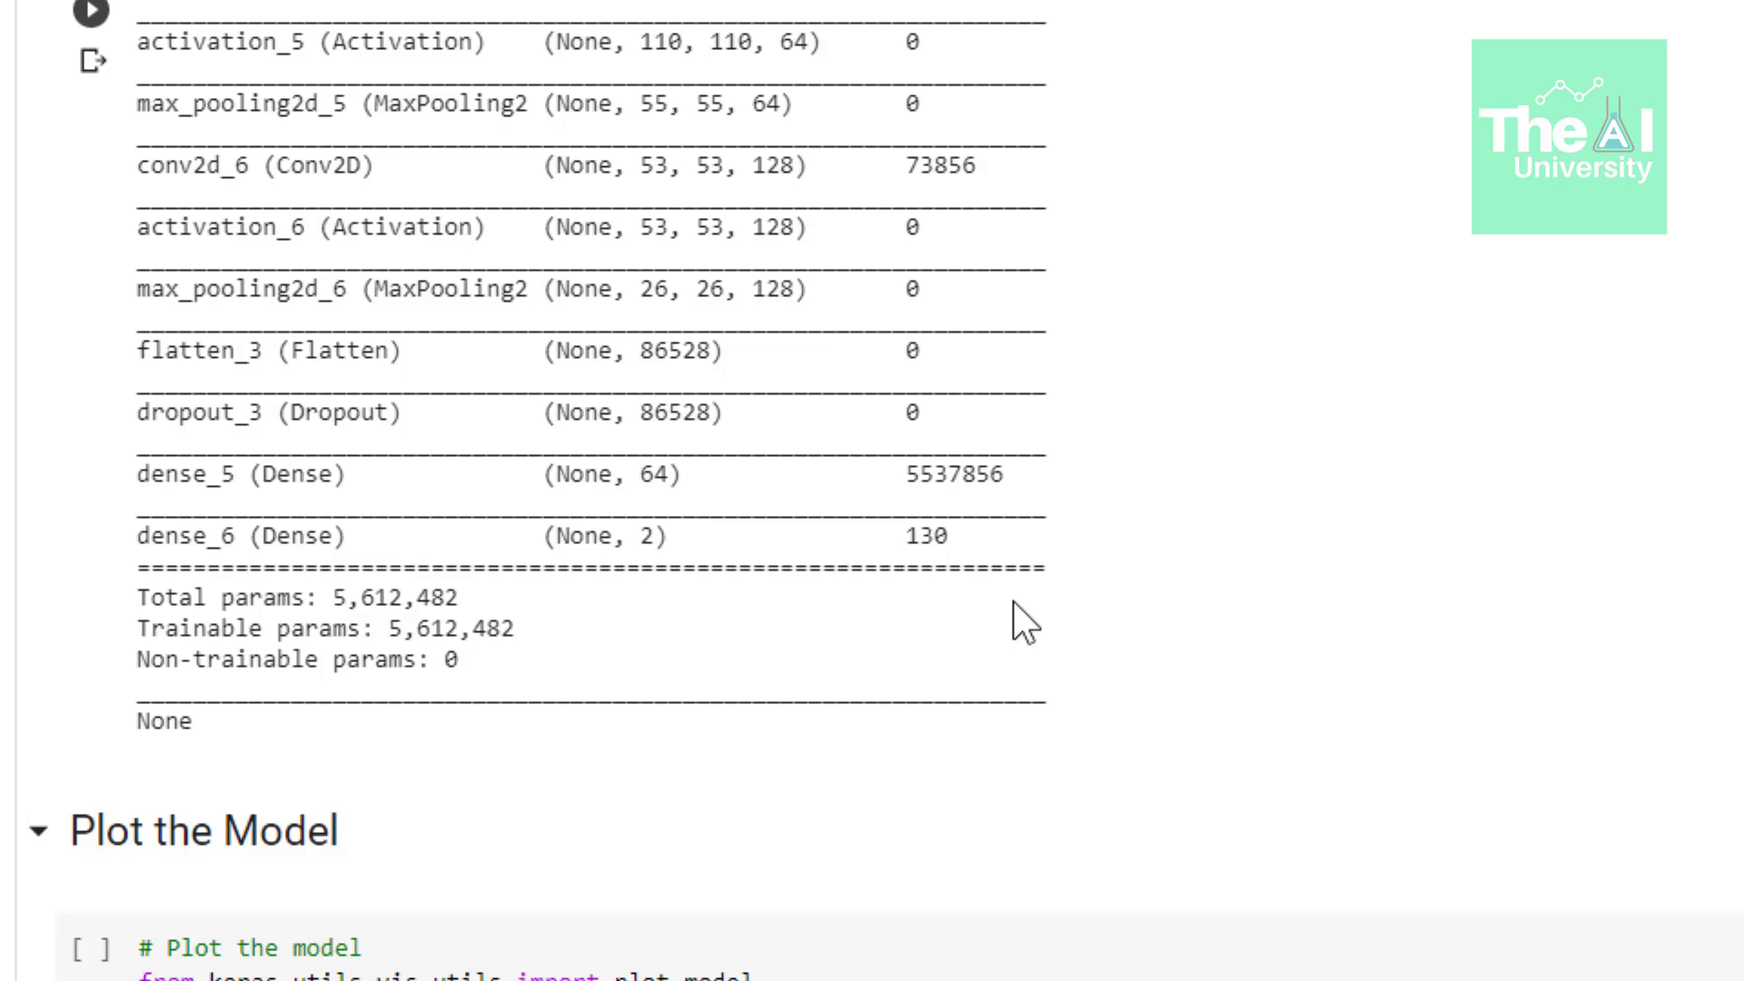
{"action": "scroll", "scroll_direction": "down", "scroll_amount": 3}
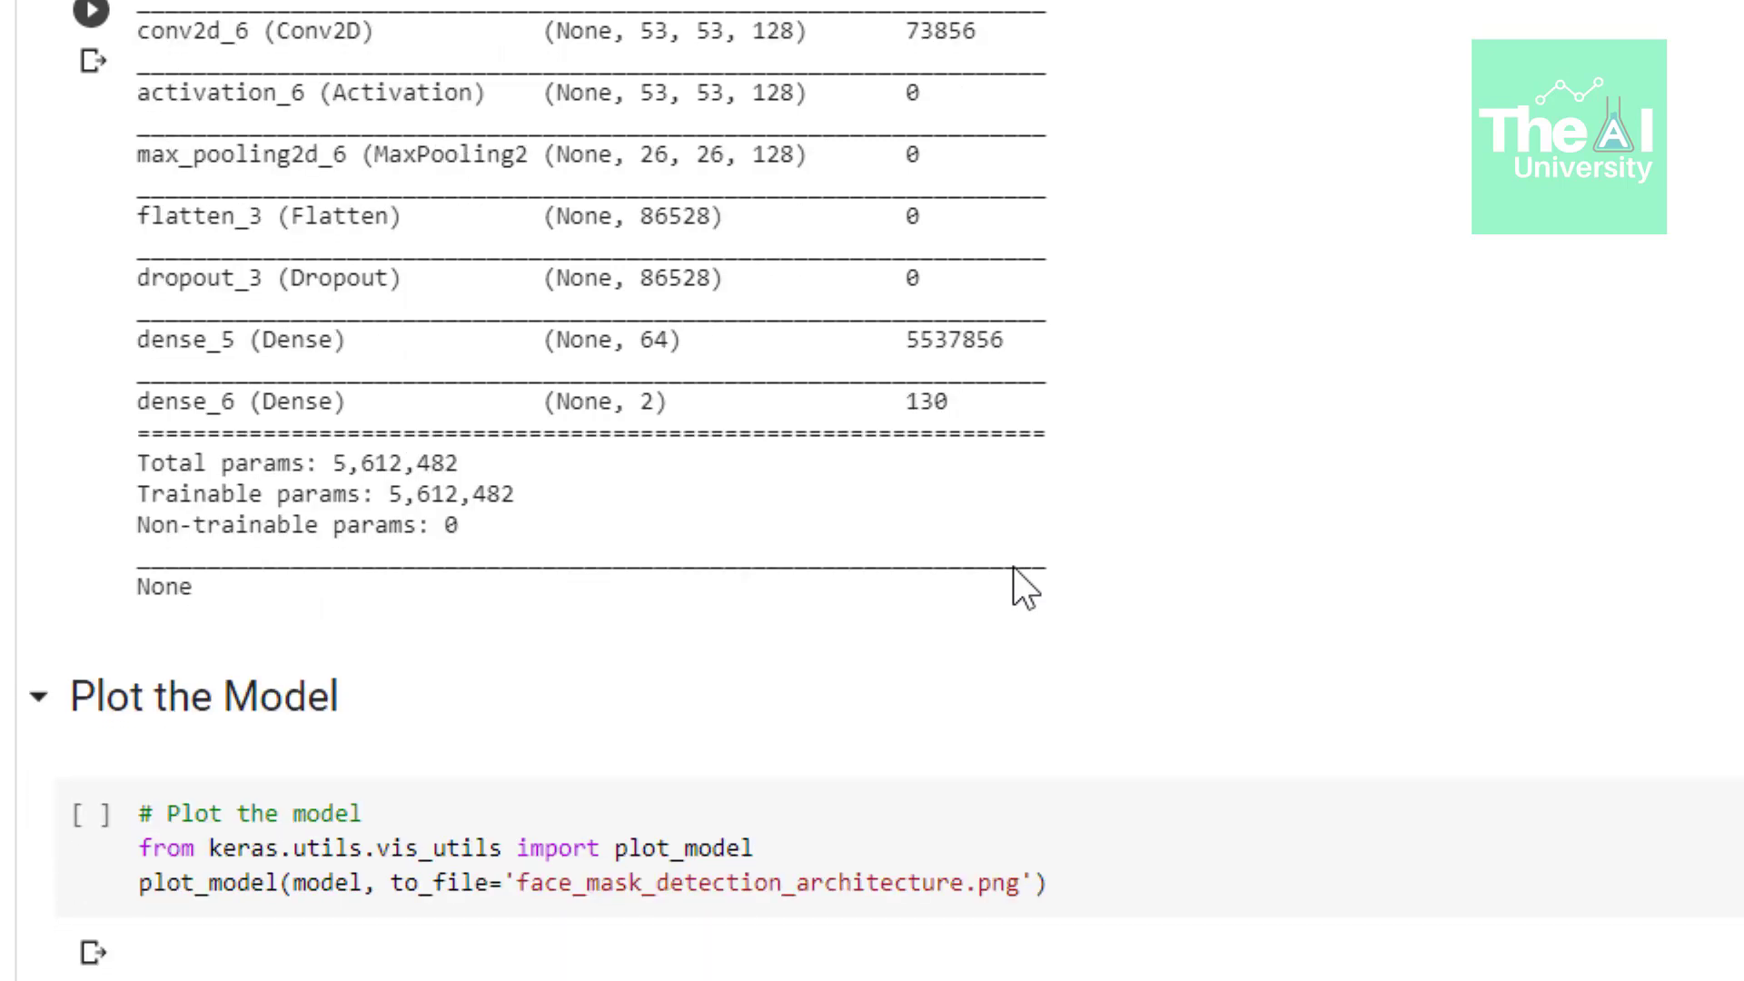
- Scroll past the plot_model architecture diagram to the Train the Model cell
{"action": "scroll", "scroll_direction": "down", "scroll_amount": 3}
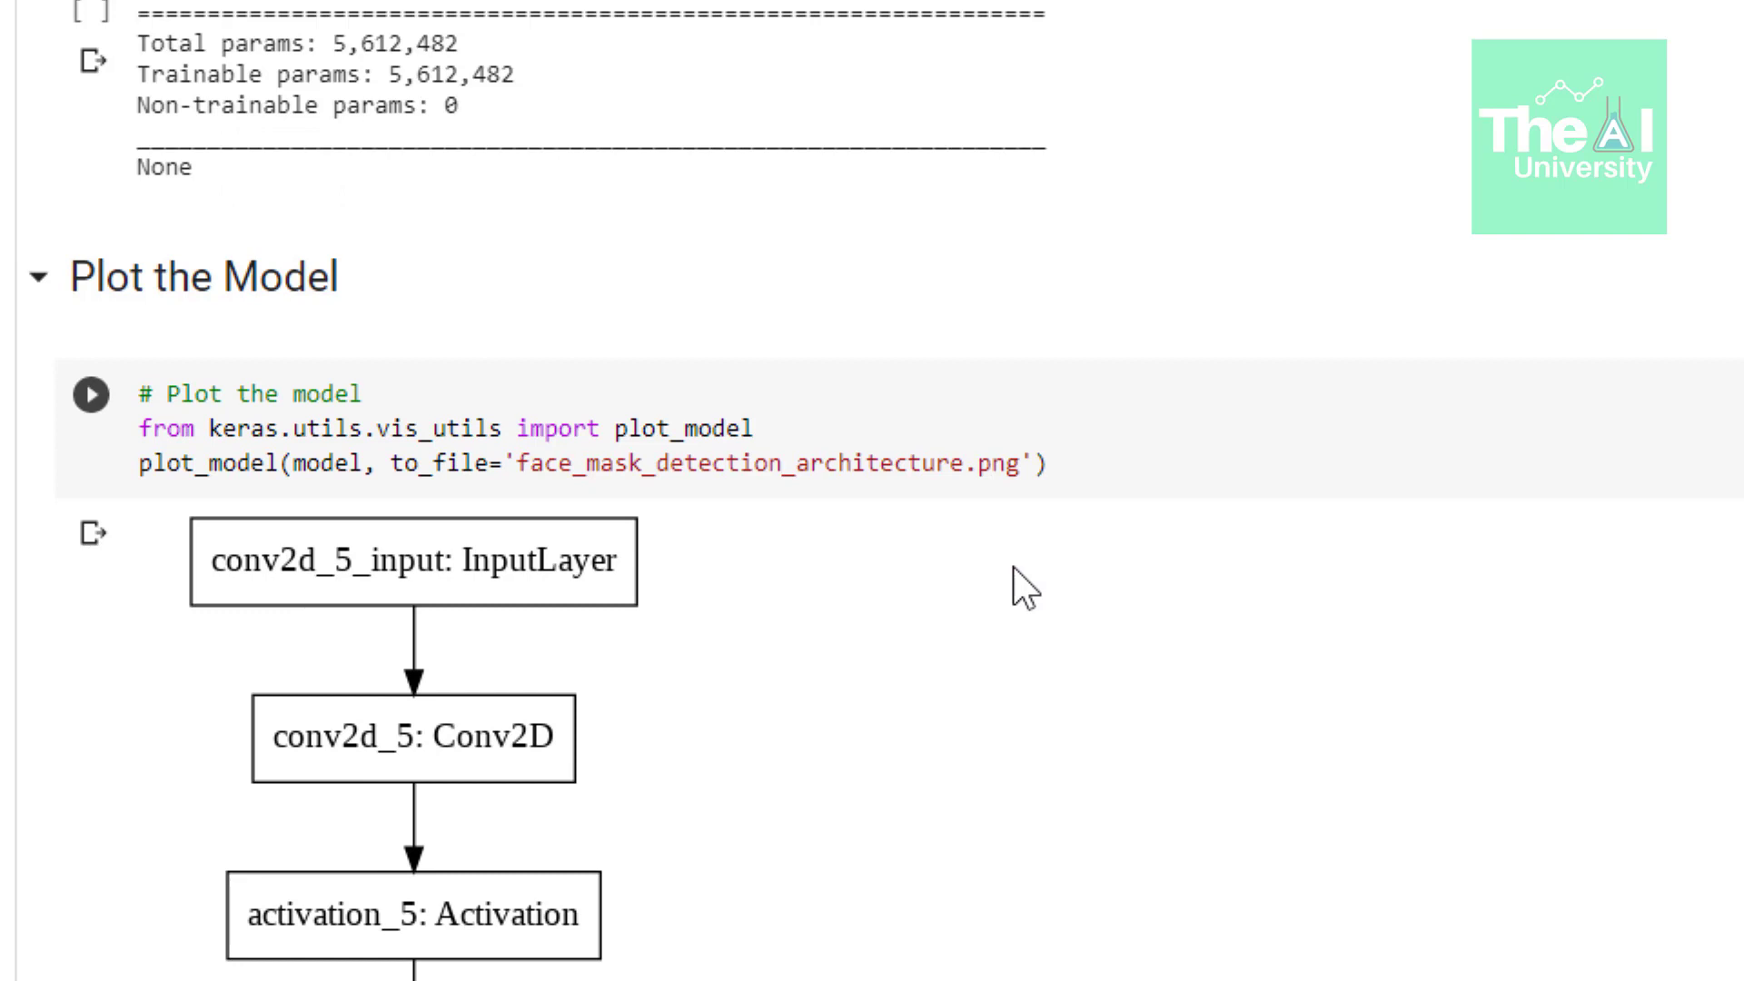
{"action": "scroll", "scroll_direction": "down", "scroll_amount": 3}
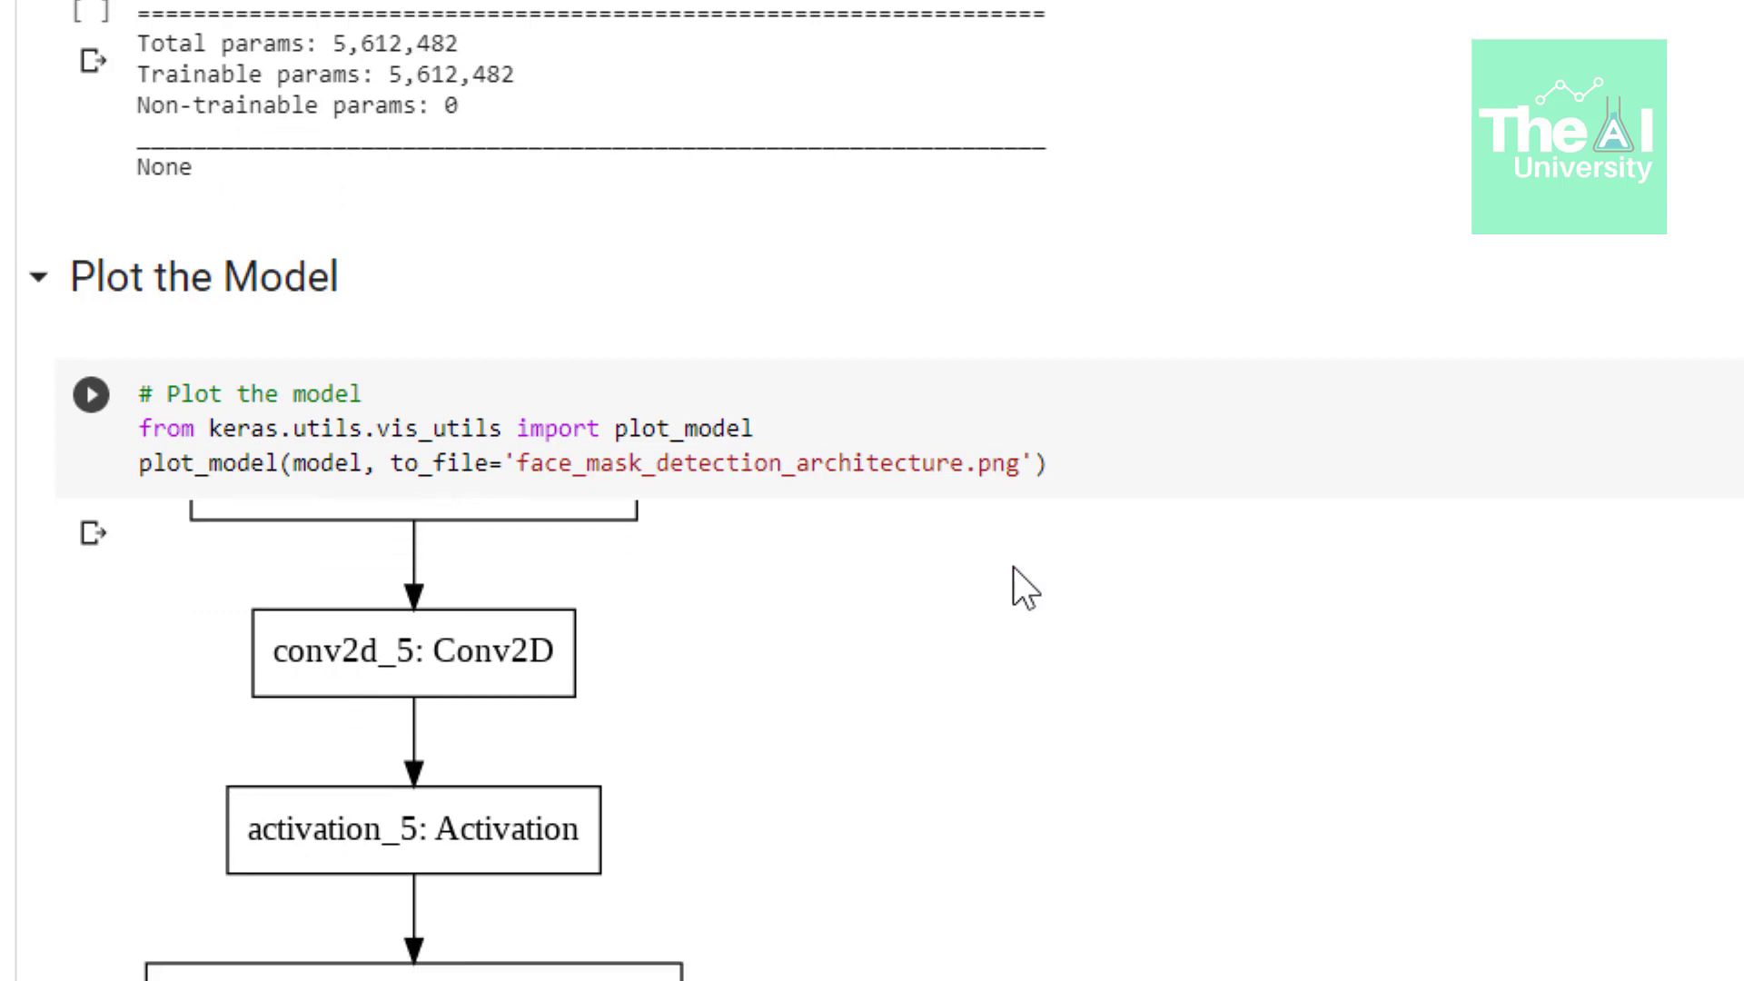
{"action": "scroll", "scroll_direction": "down", "scroll_amount": 3}
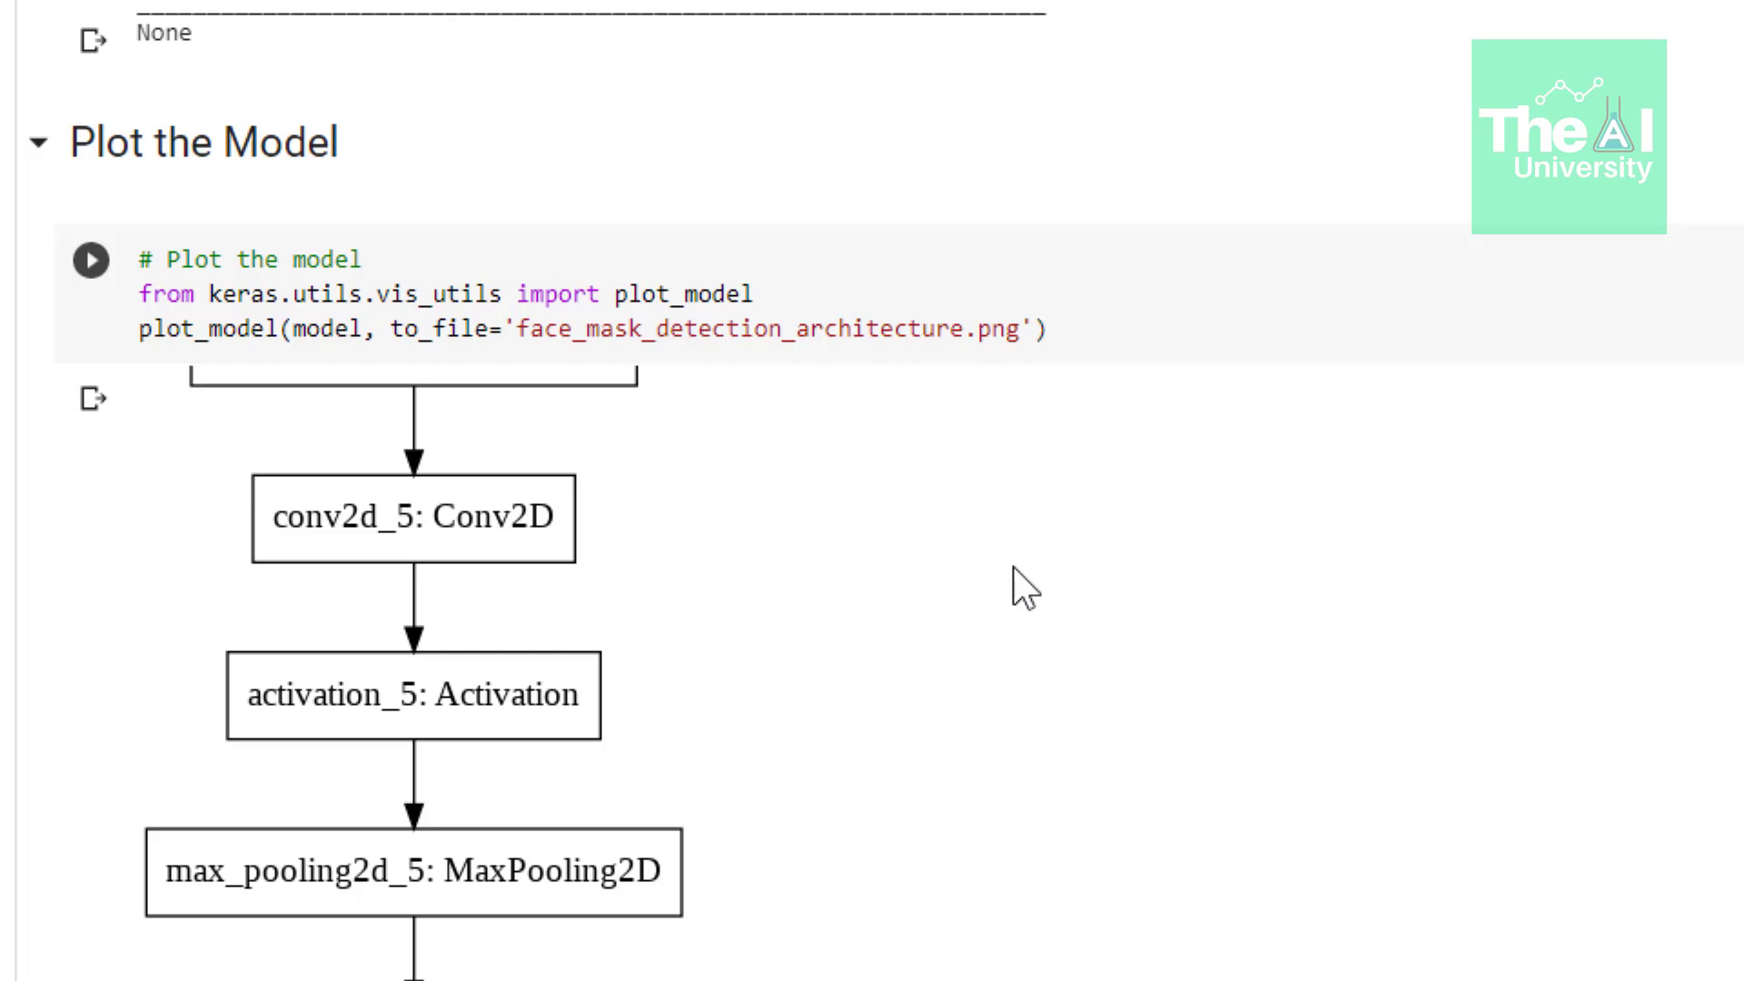
{"action": "scroll", "scroll_direction": "down", "scroll_amount": 3}
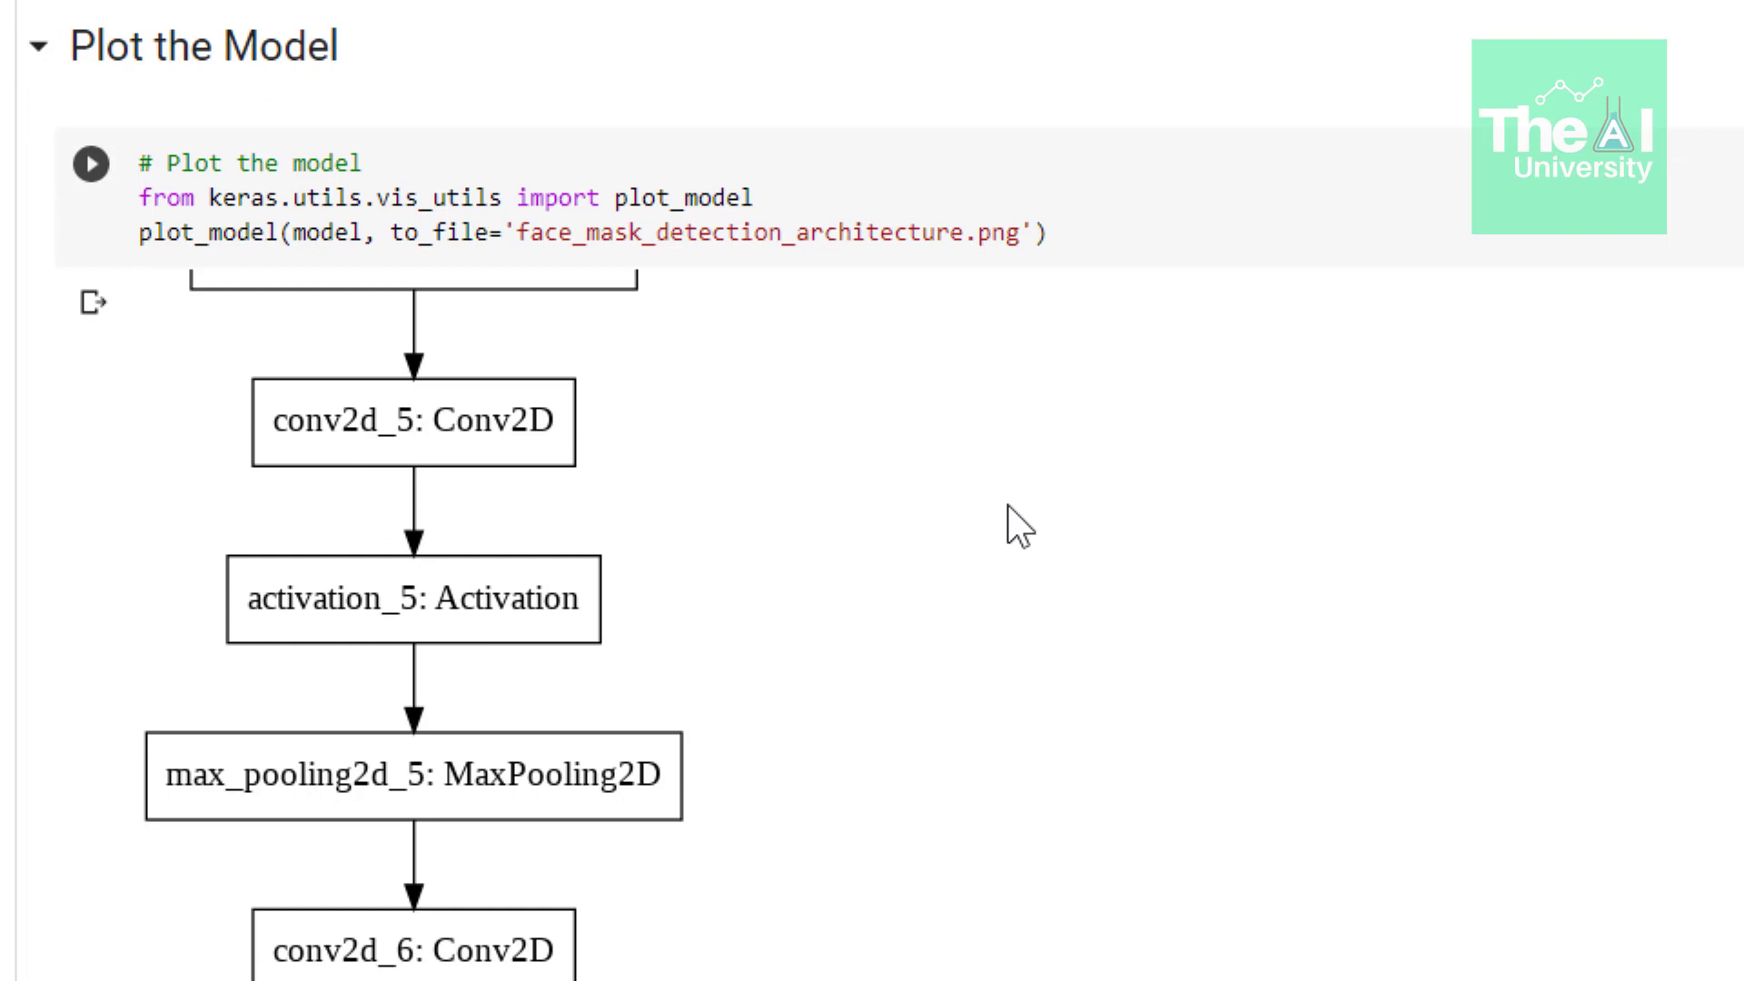
{"action": "scroll", "scroll_direction": "down", "scroll_amount": 3}
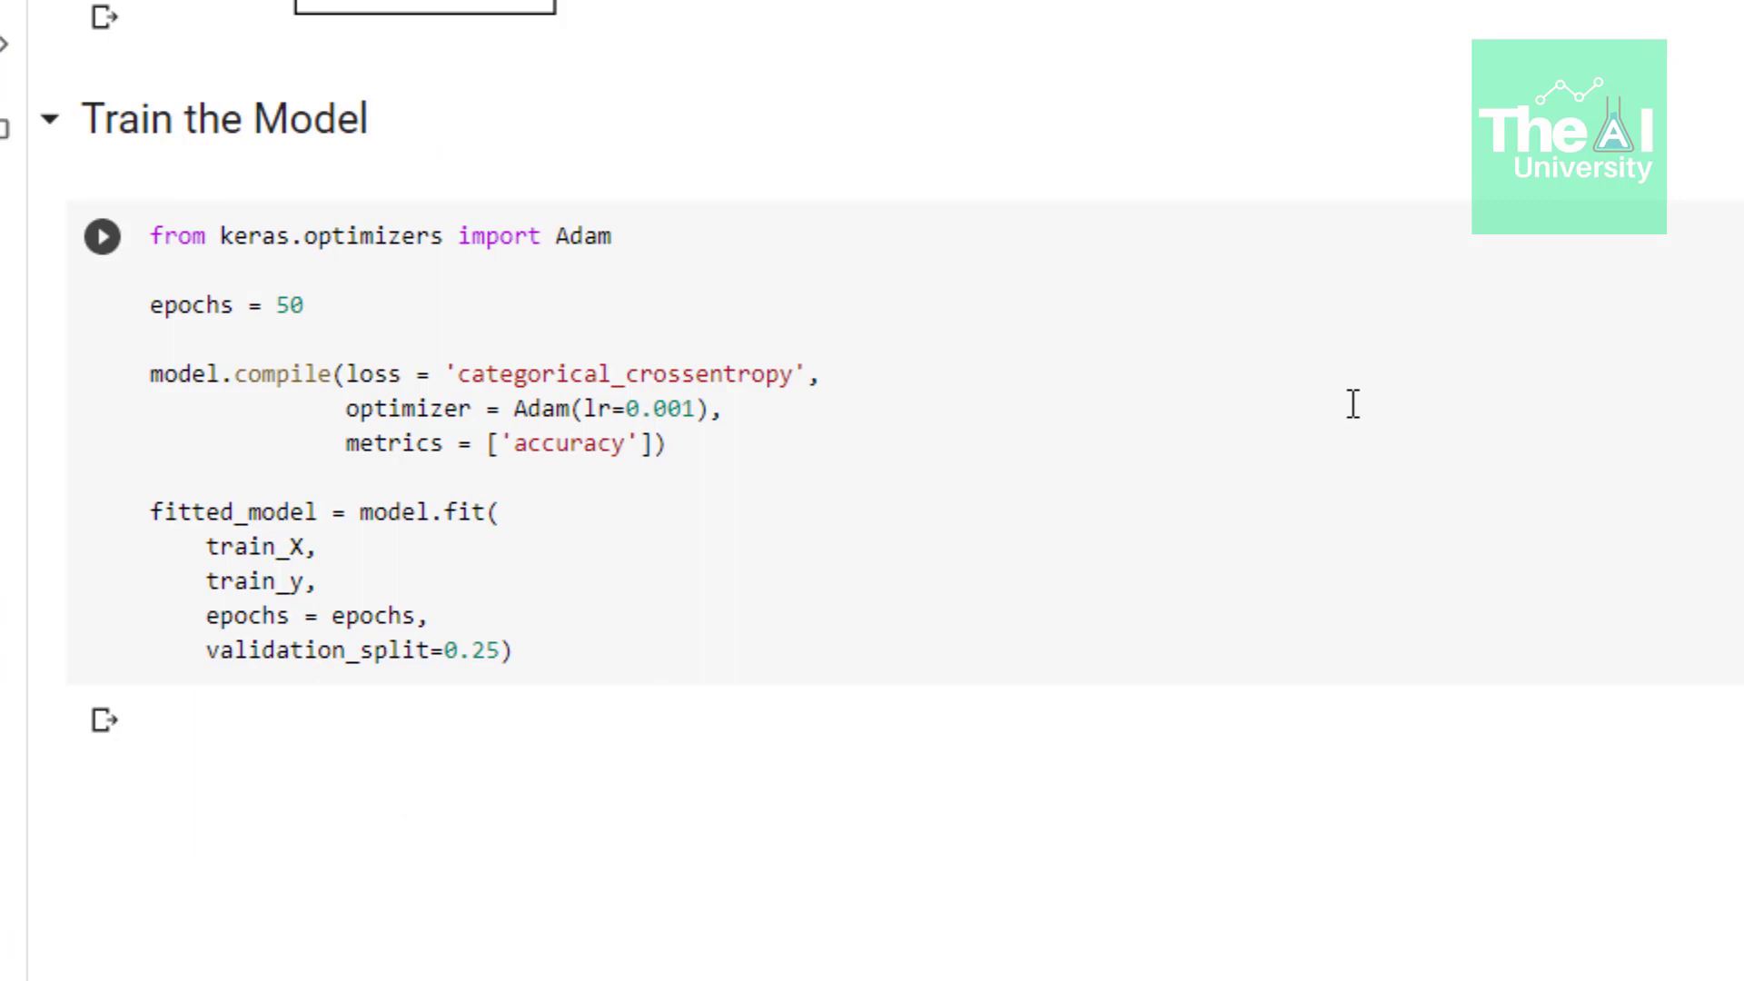
- Run the training cell to fit the CNN with Adam for 50 epochs and 0.25 validation split
{"action": "left_click", "coordinate": [101, 236]}
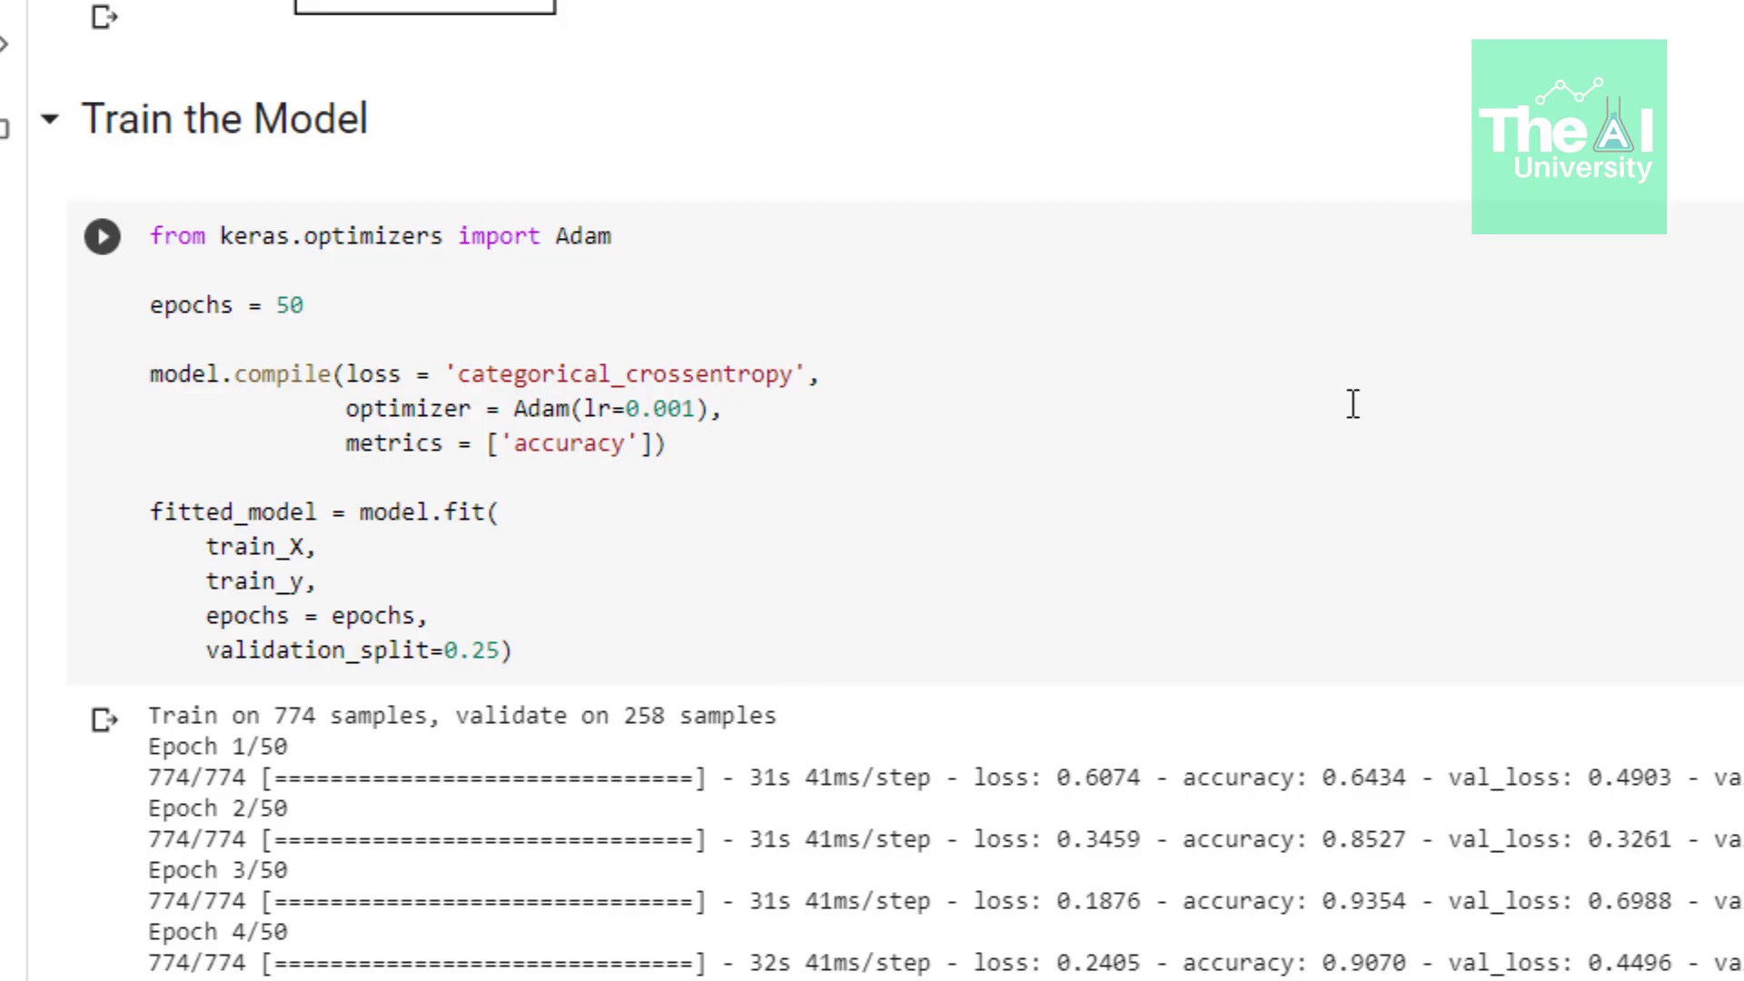
- Scroll through the training log to the Plot the Training Loss & Accuracy cell
{"action": "scroll", "scroll_direction": "down", "scroll_amount": 3}
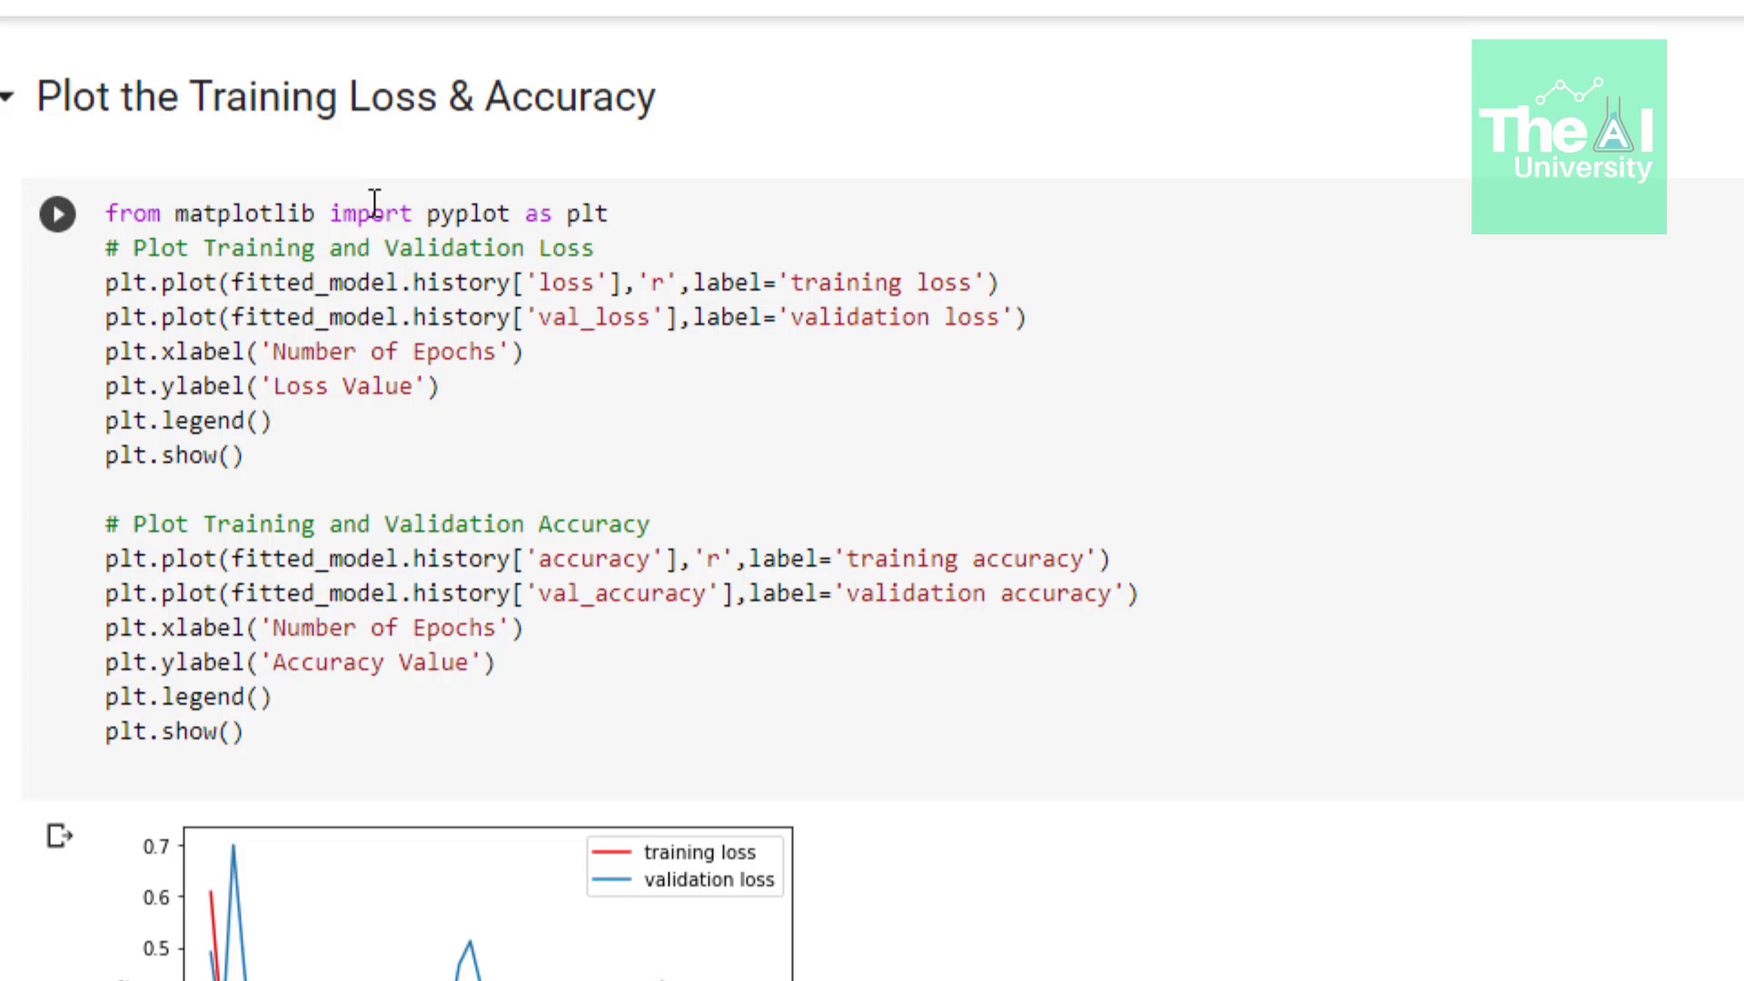
- Scroll past the training vs validation loss chart to the accuracy chart (about 0.93 validation)
{"action": "scroll", "scroll_direction": "down", "scroll_amount": 3}
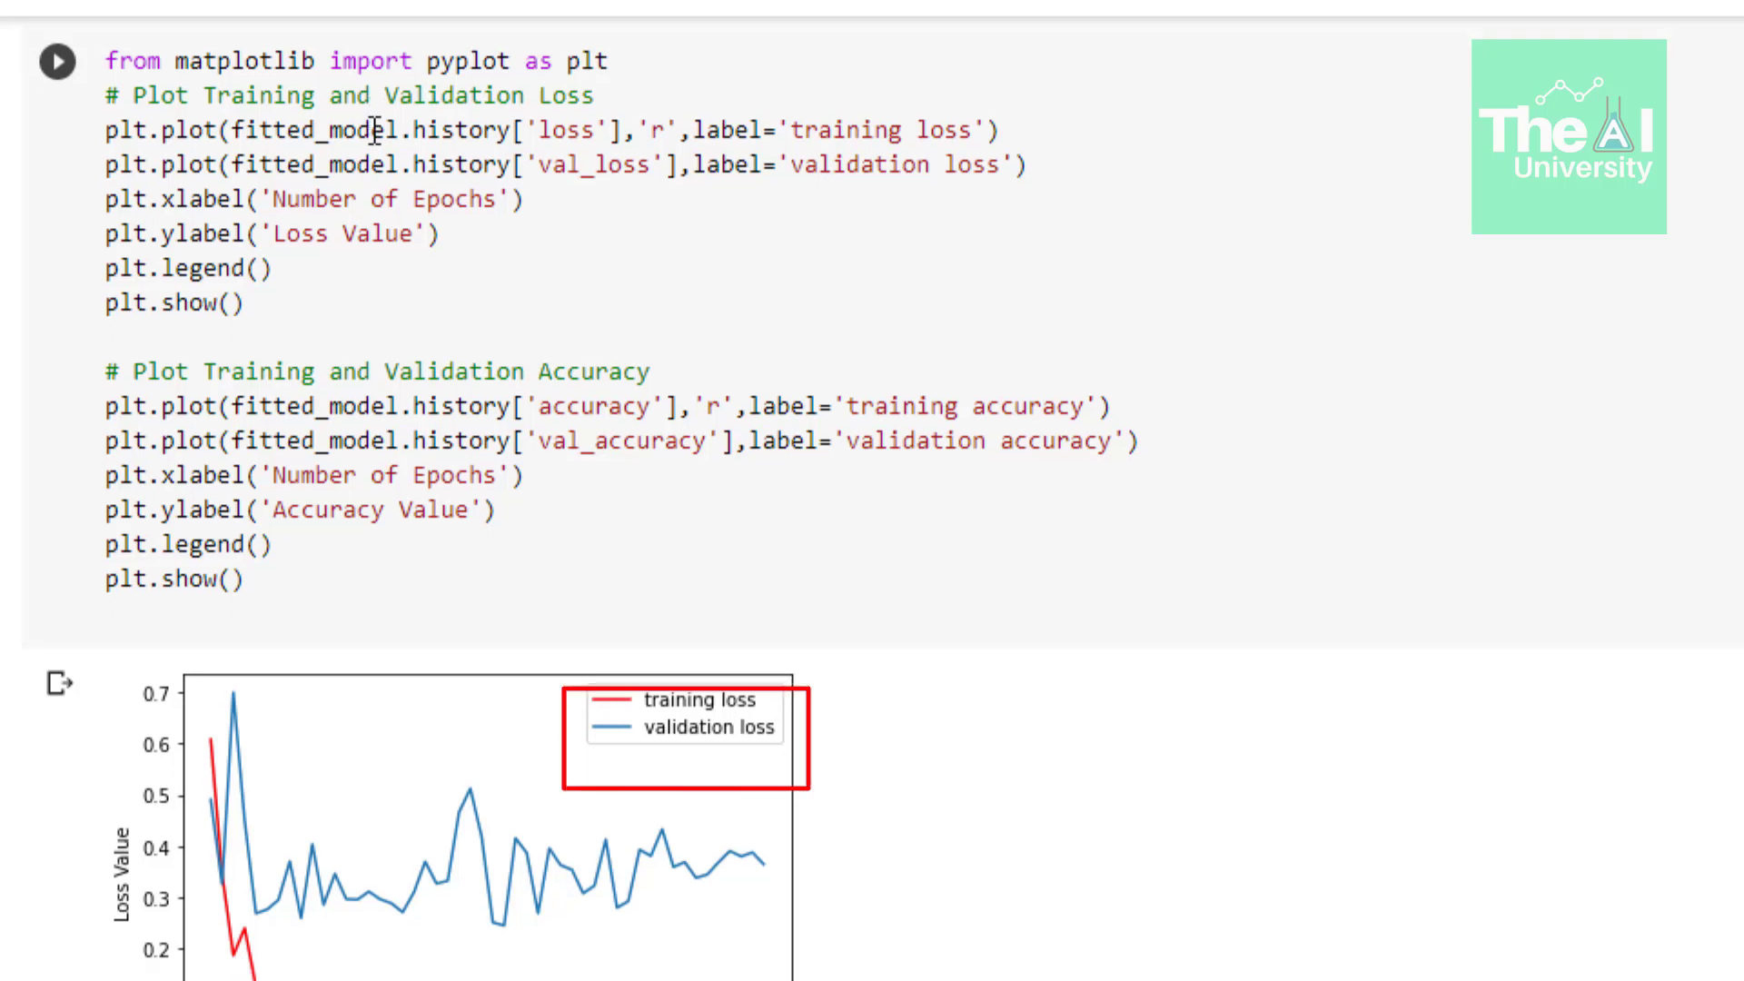
{"action": "scroll", "scroll_direction": "down", "scroll_amount": 3}
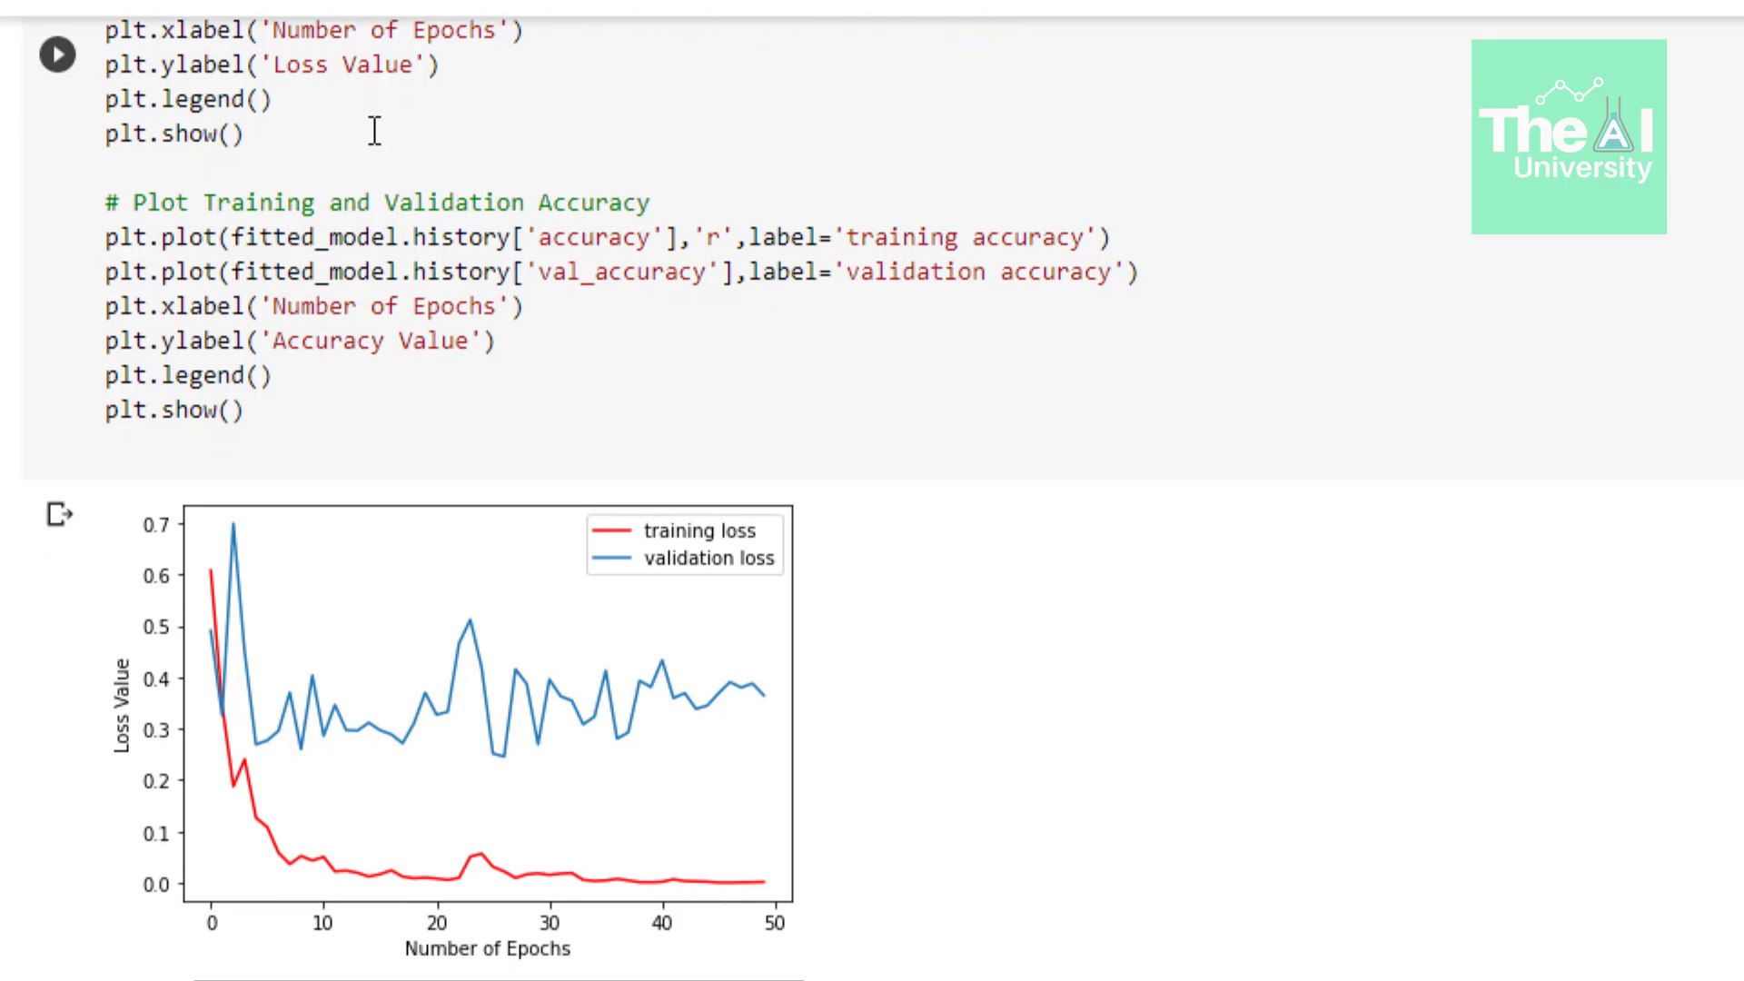
{"action": "scroll", "scroll_direction": "down", "scroll_amount": 3}
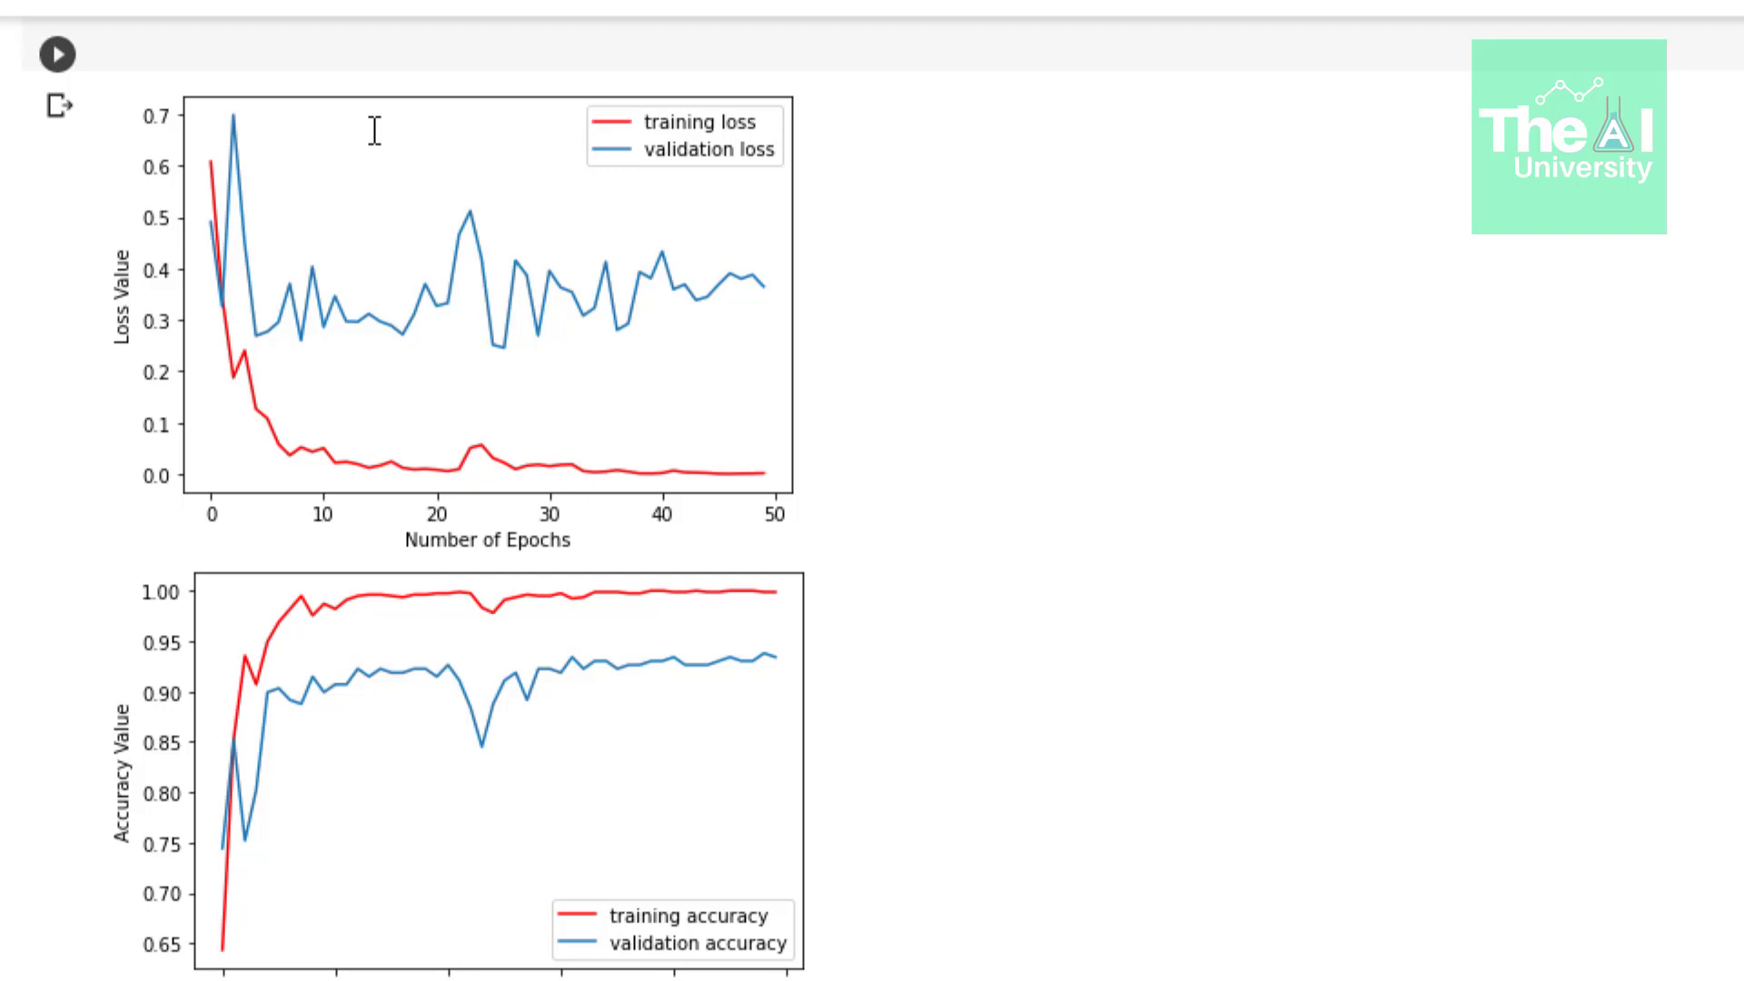
- Scroll past the accuracy chart to the unexecuted model.save cell
{"action": "scroll", "scroll_direction": "down", "scroll_amount": 3}
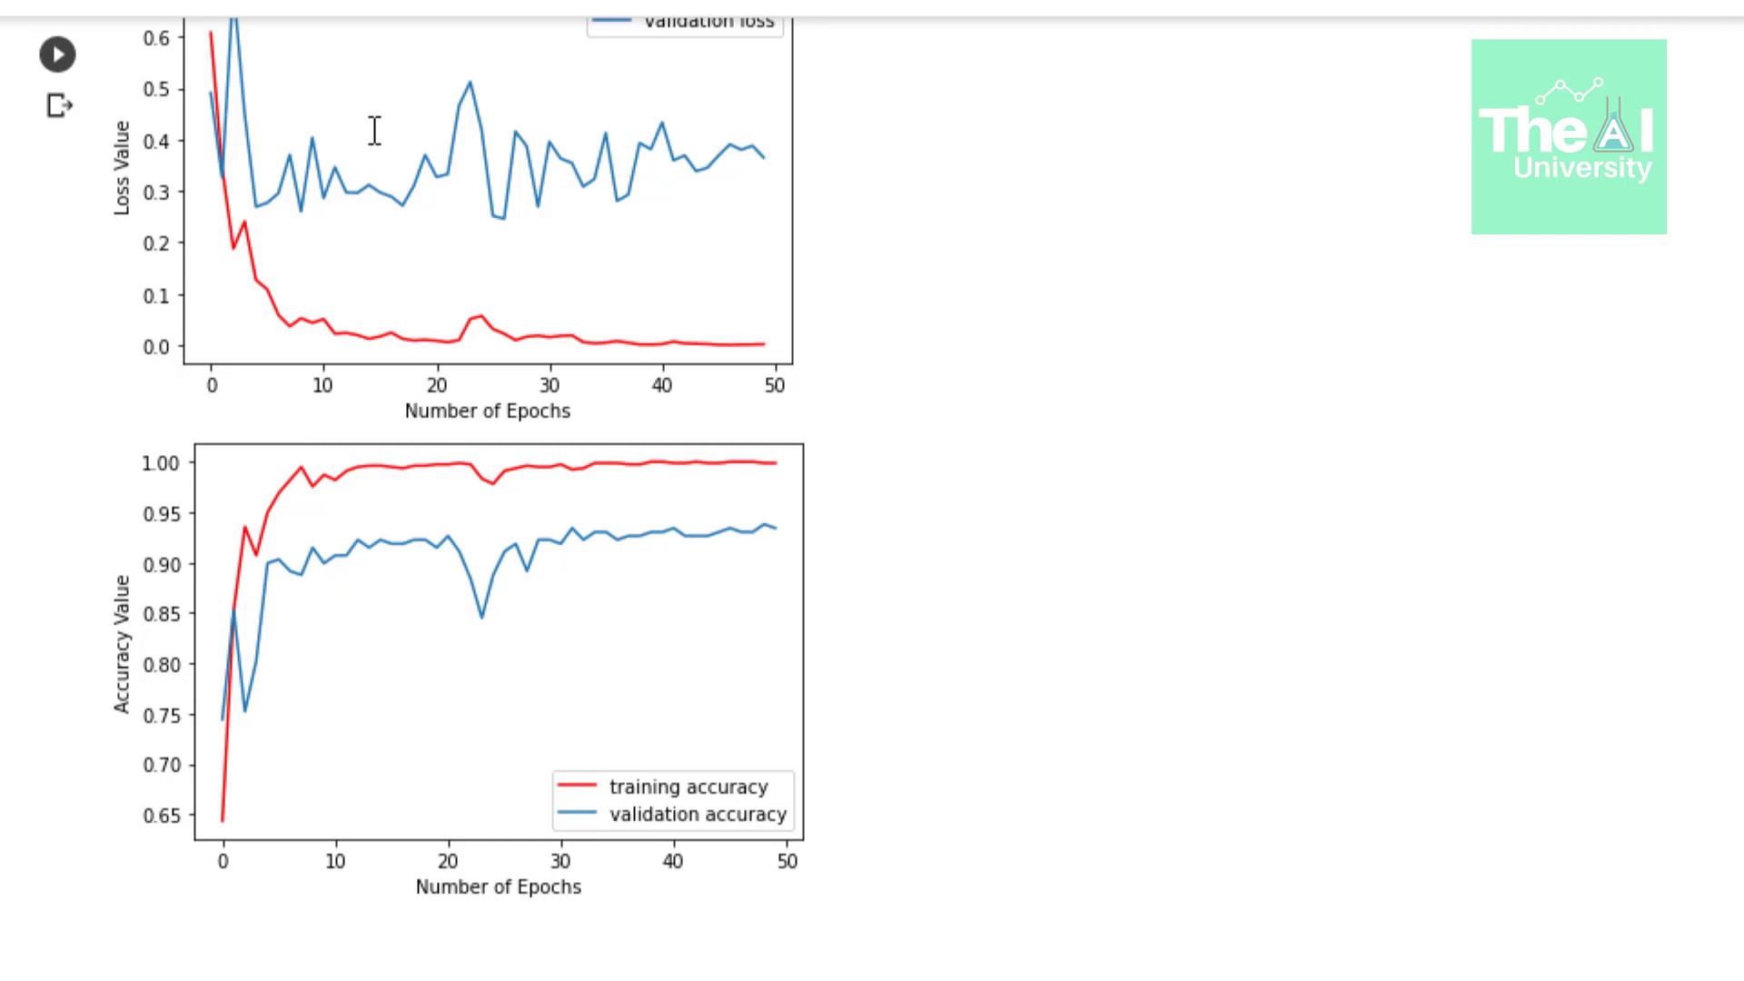
{"action": "scroll", "scroll_direction": "down", "scroll_amount": 3}
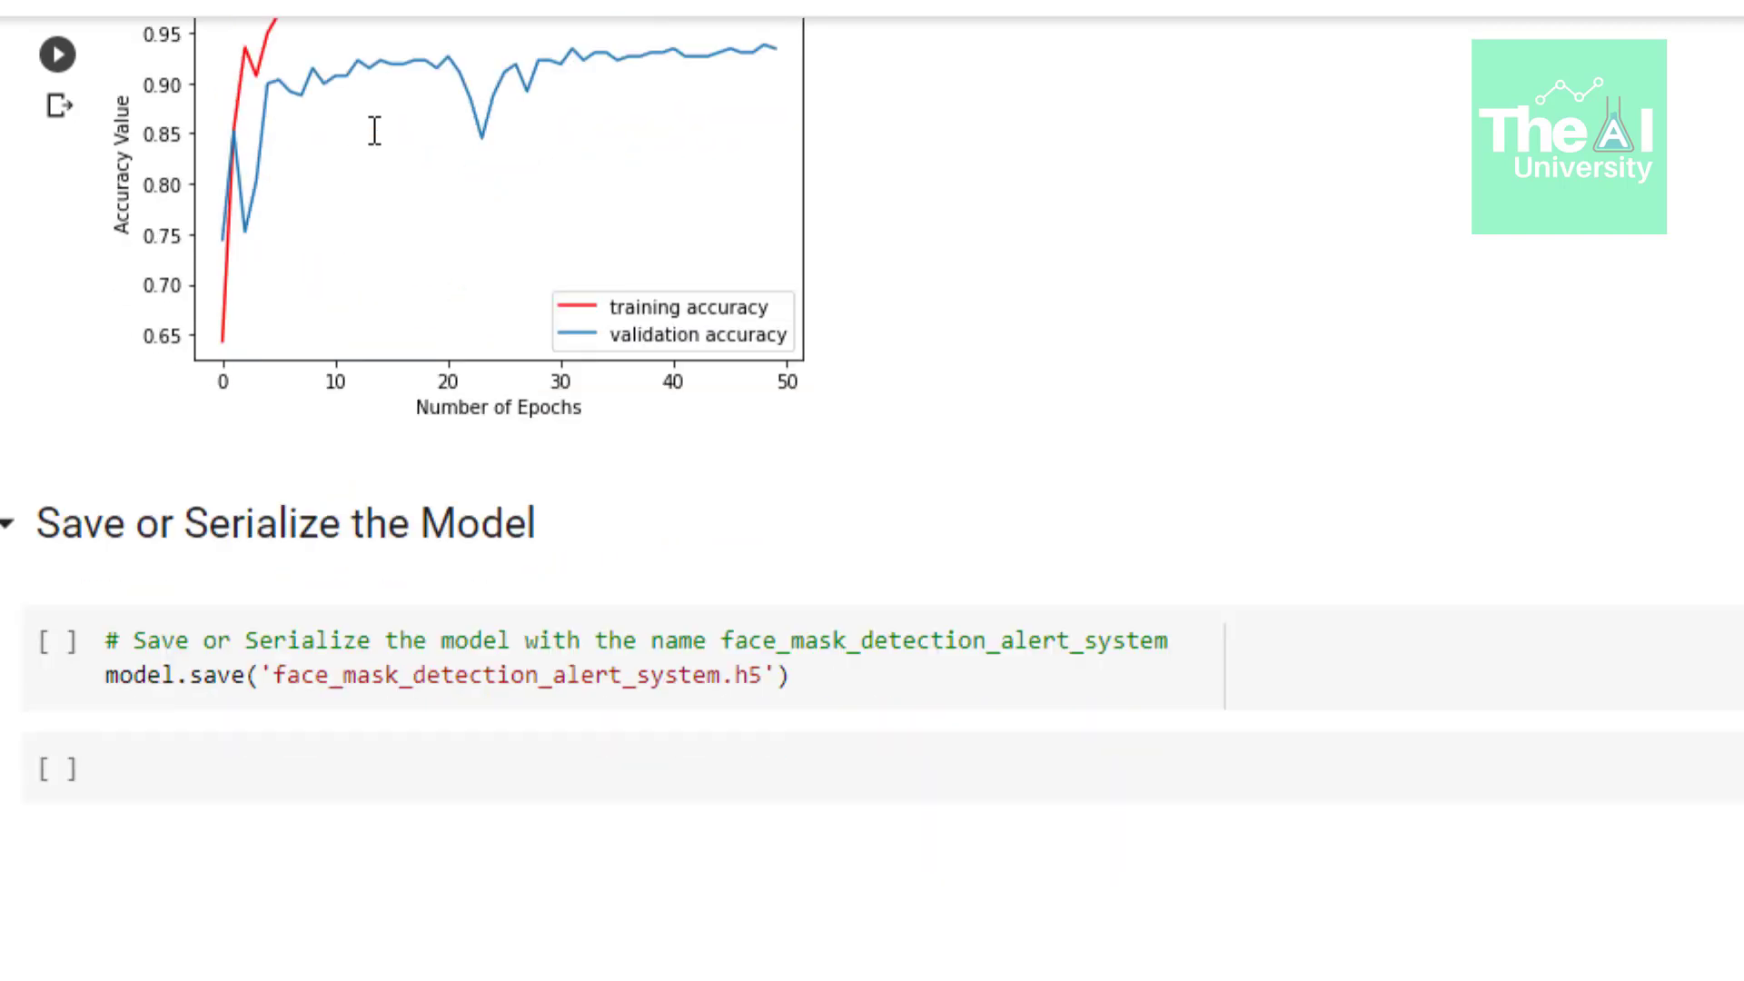
{"action": "scroll", "scroll_direction": "down", "scroll_amount": 3}
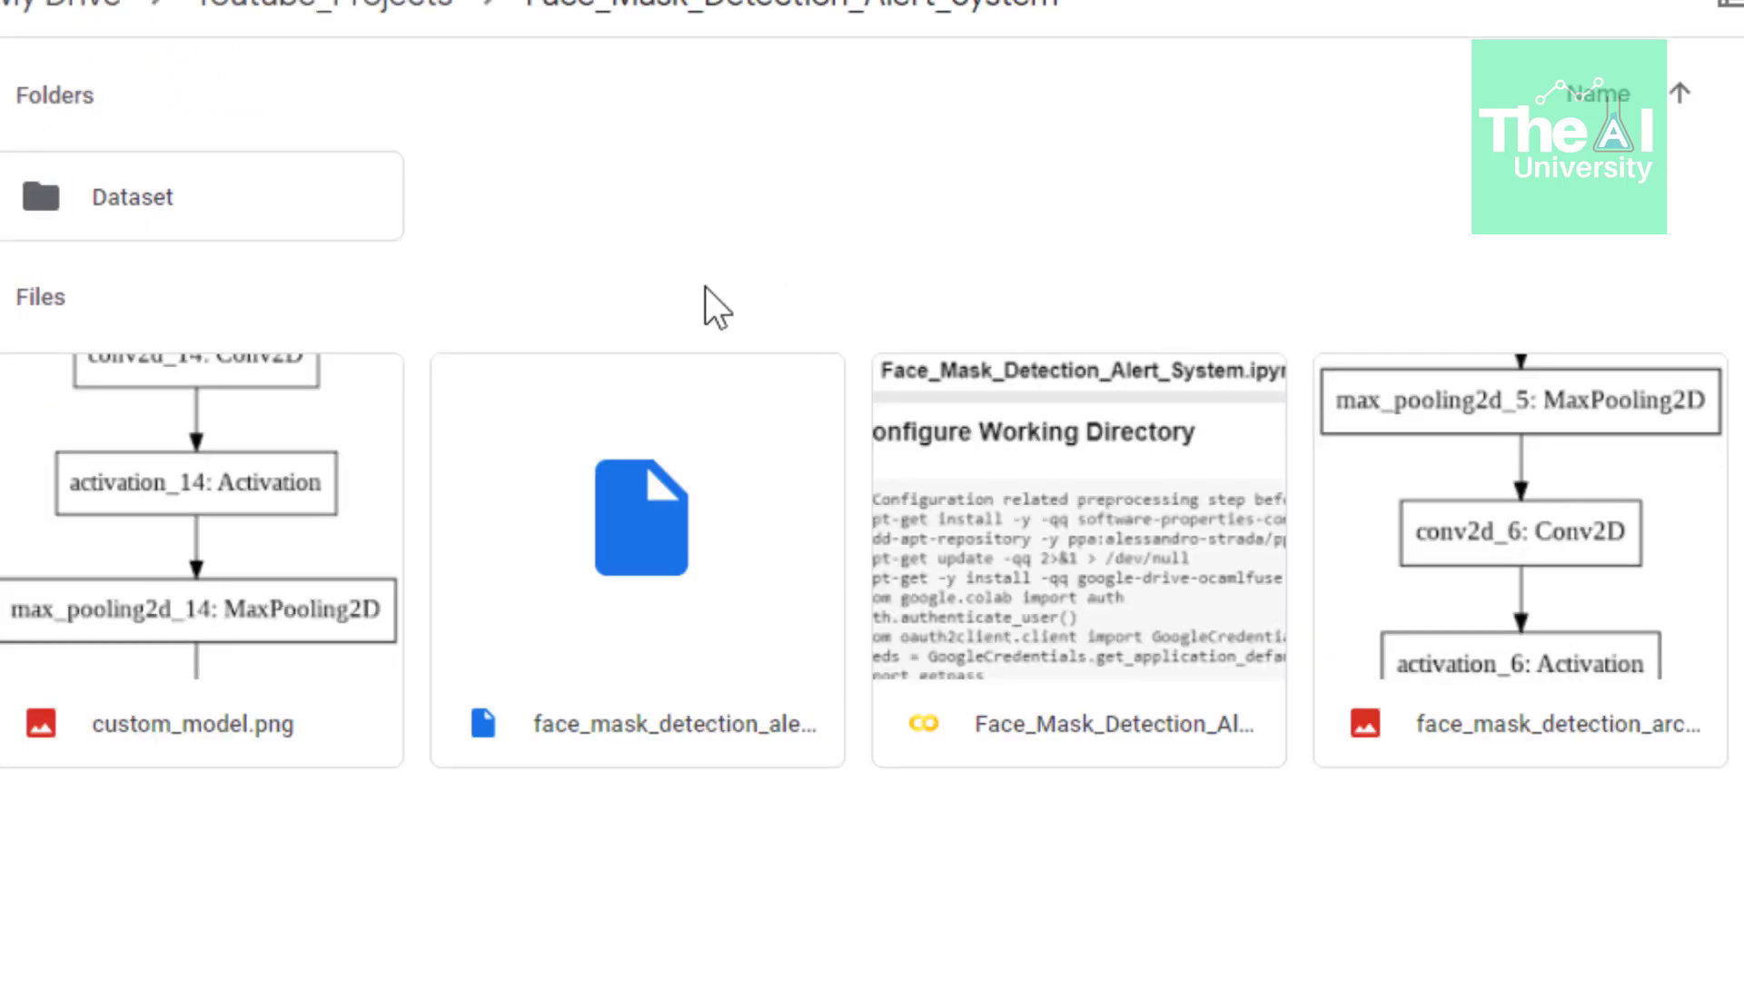
{"action": "mouse_move", "coordinate": [663, 561]}
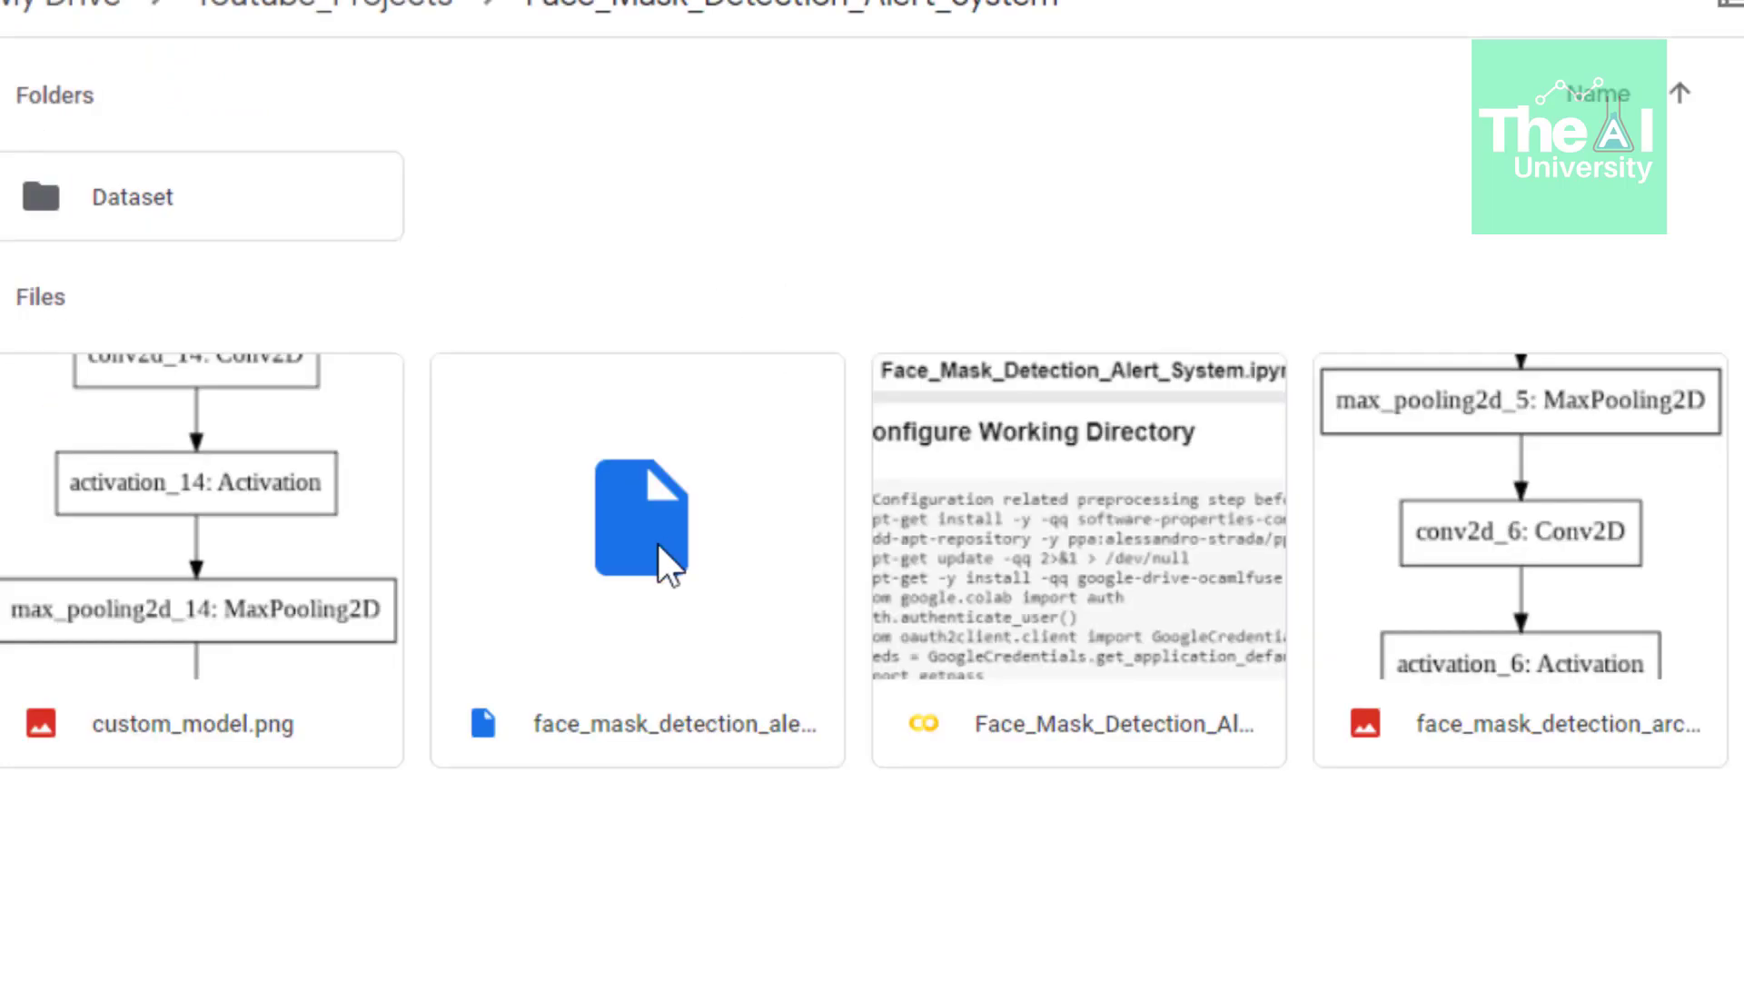
{"action": "mouse_move", "coordinate": [654, 545]}
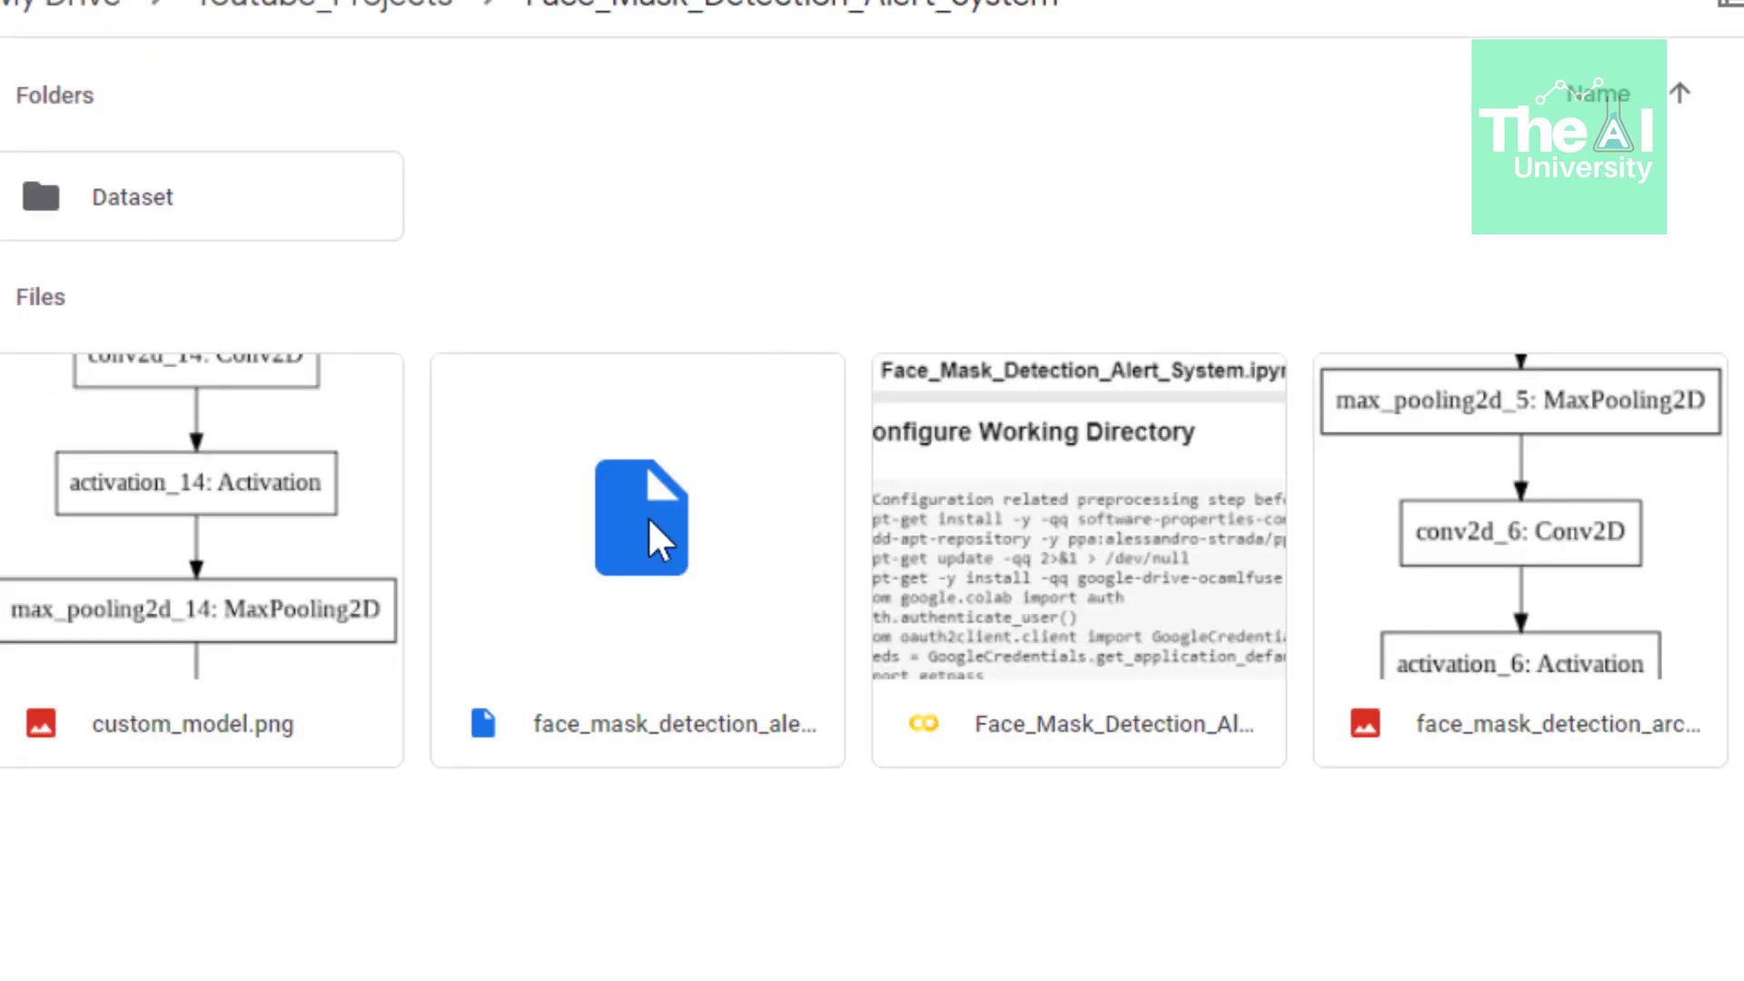
- Download the face_mask_detection .h5 file from the Drive project folder
{"action": "right_click", "coordinate": [639, 517]}
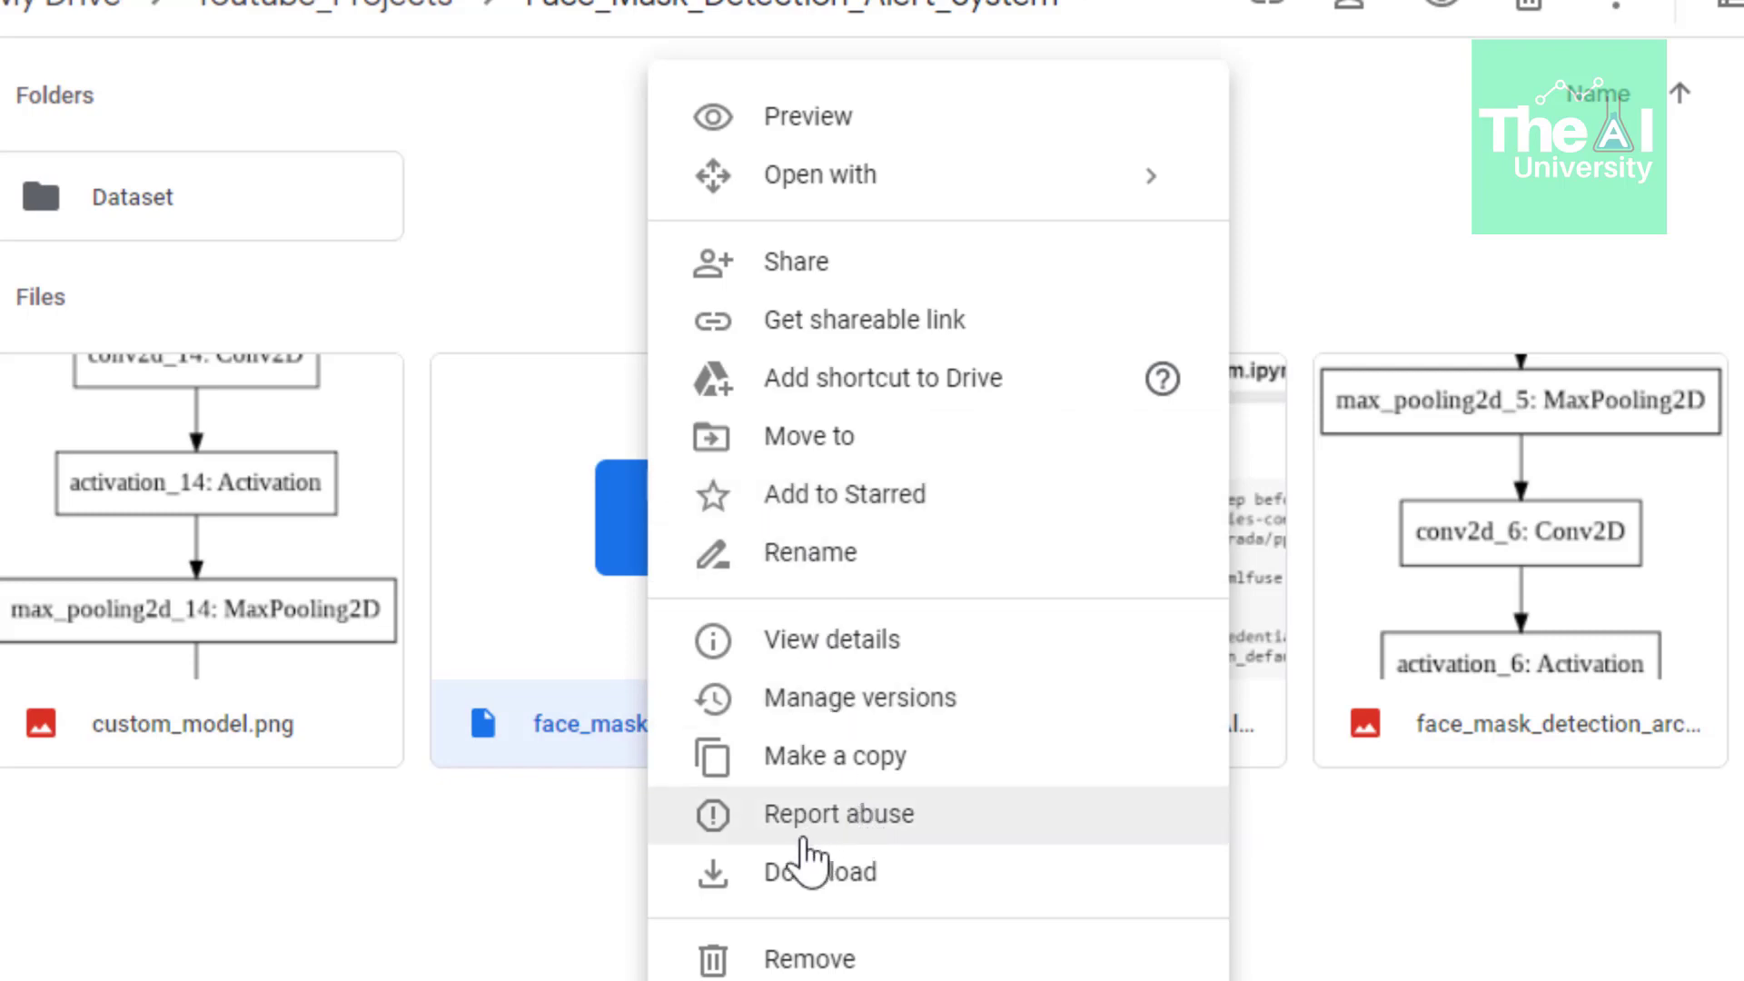
{"action": "mouse_move", "coordinate": [819, 871]}
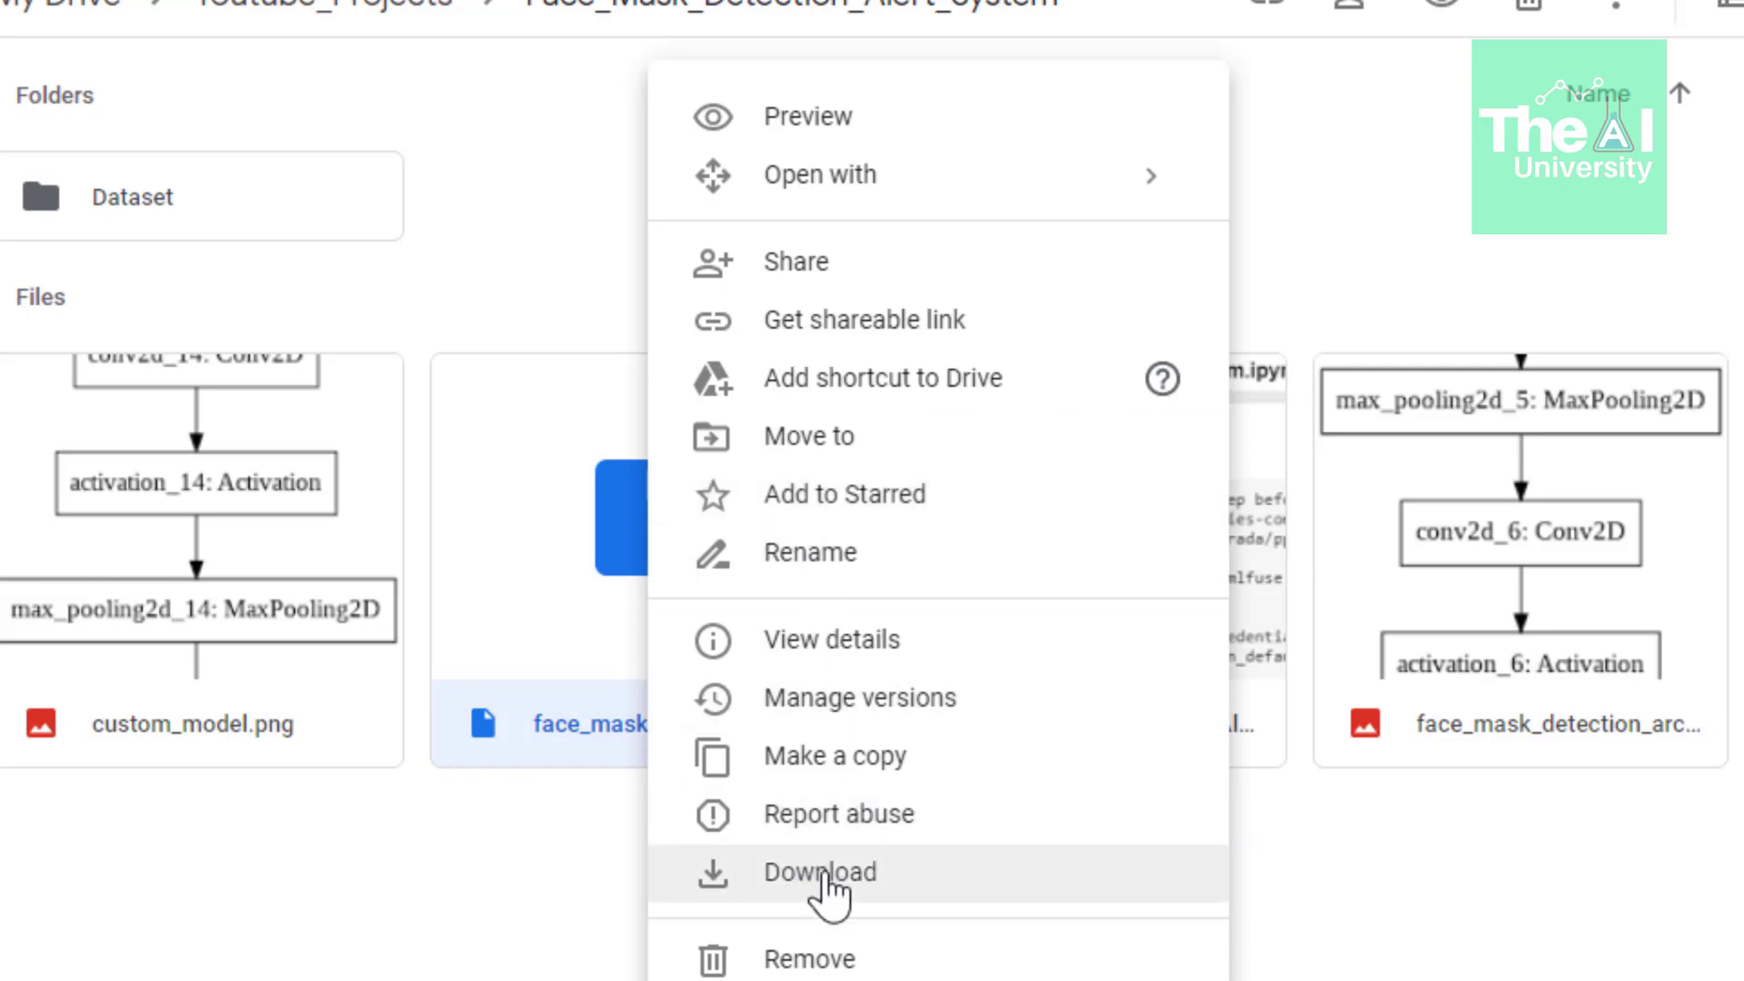
{"action": "left_click", "coordinate": [819, 872]}
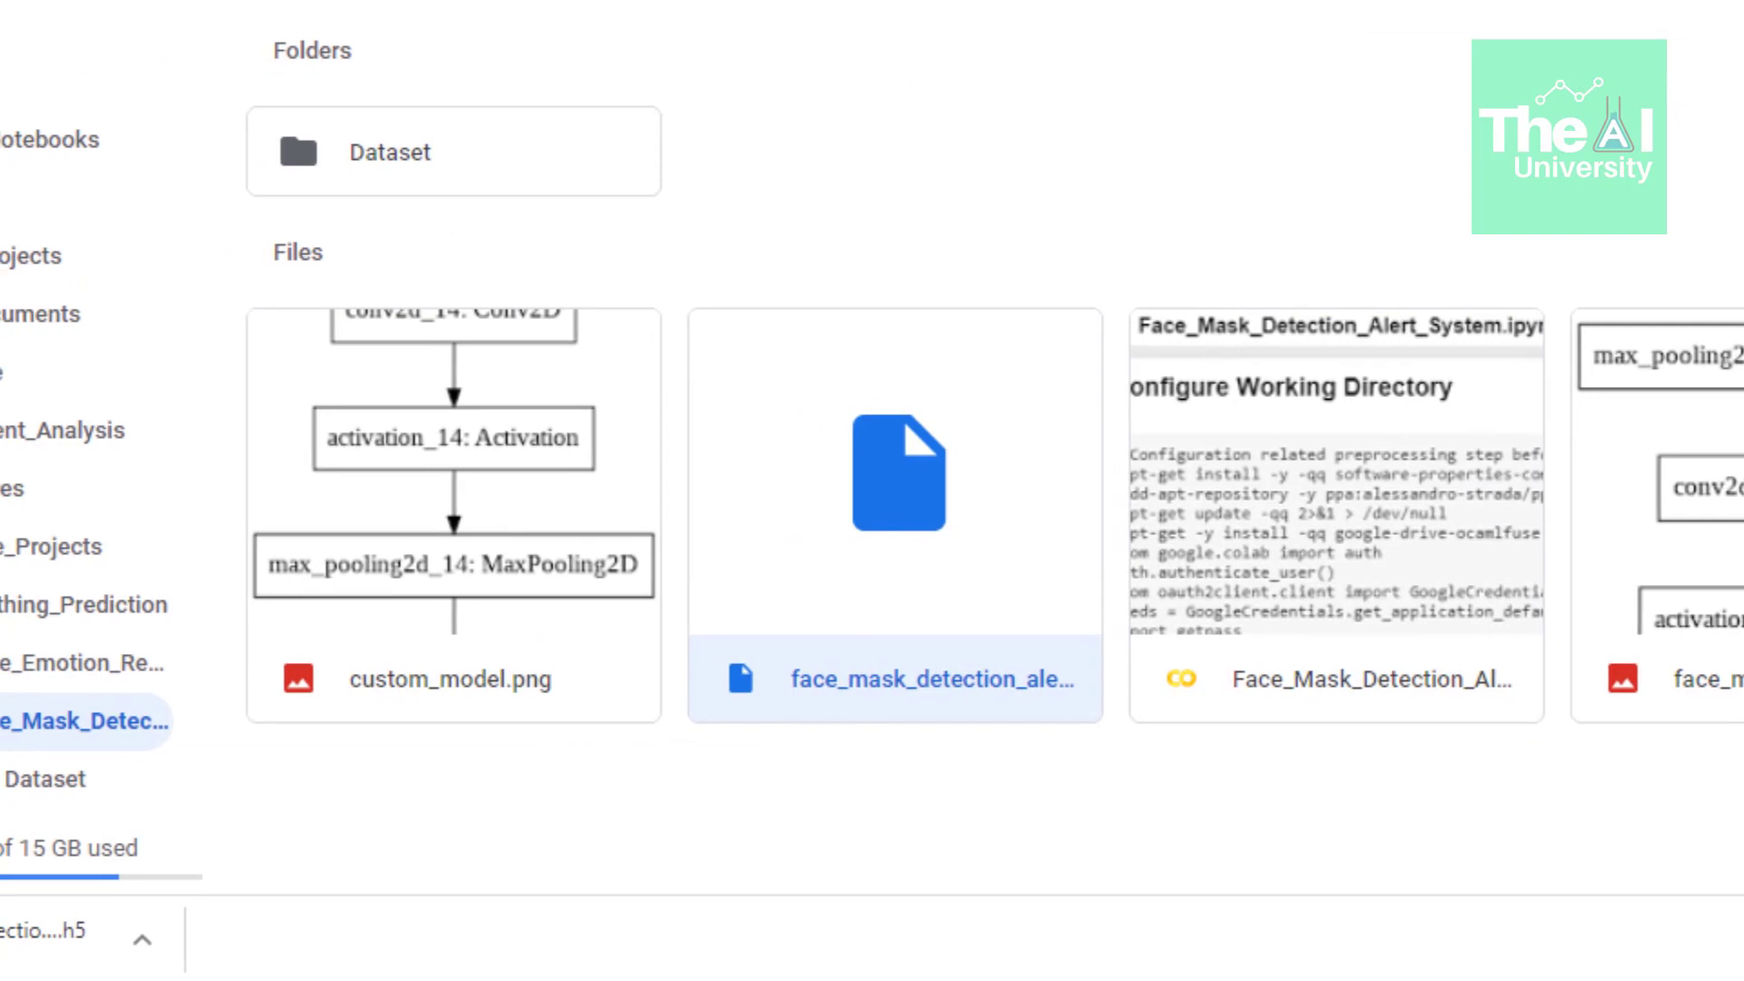